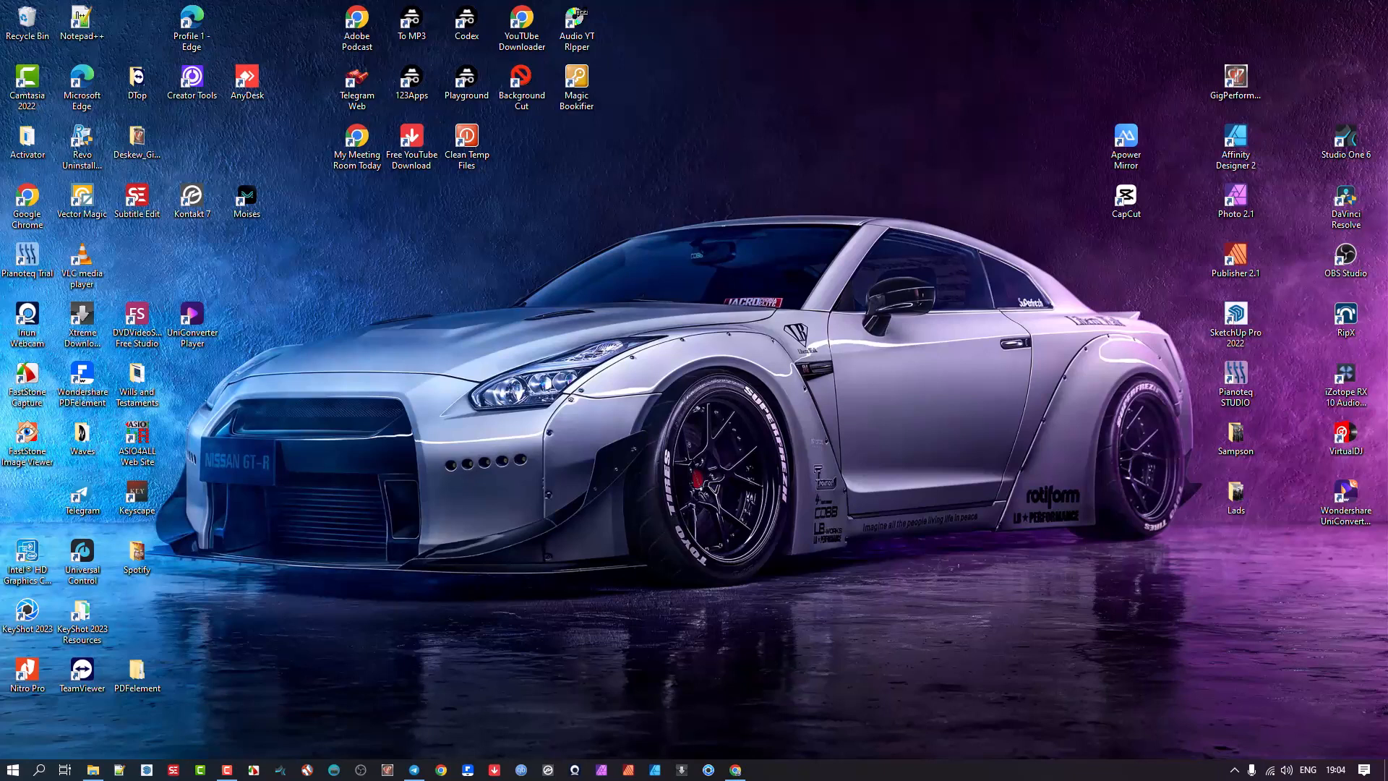
# Bring up the ChatGPT chat with the temp-cleaning script and start a Windows search
pyautogui.write('MSDOS')
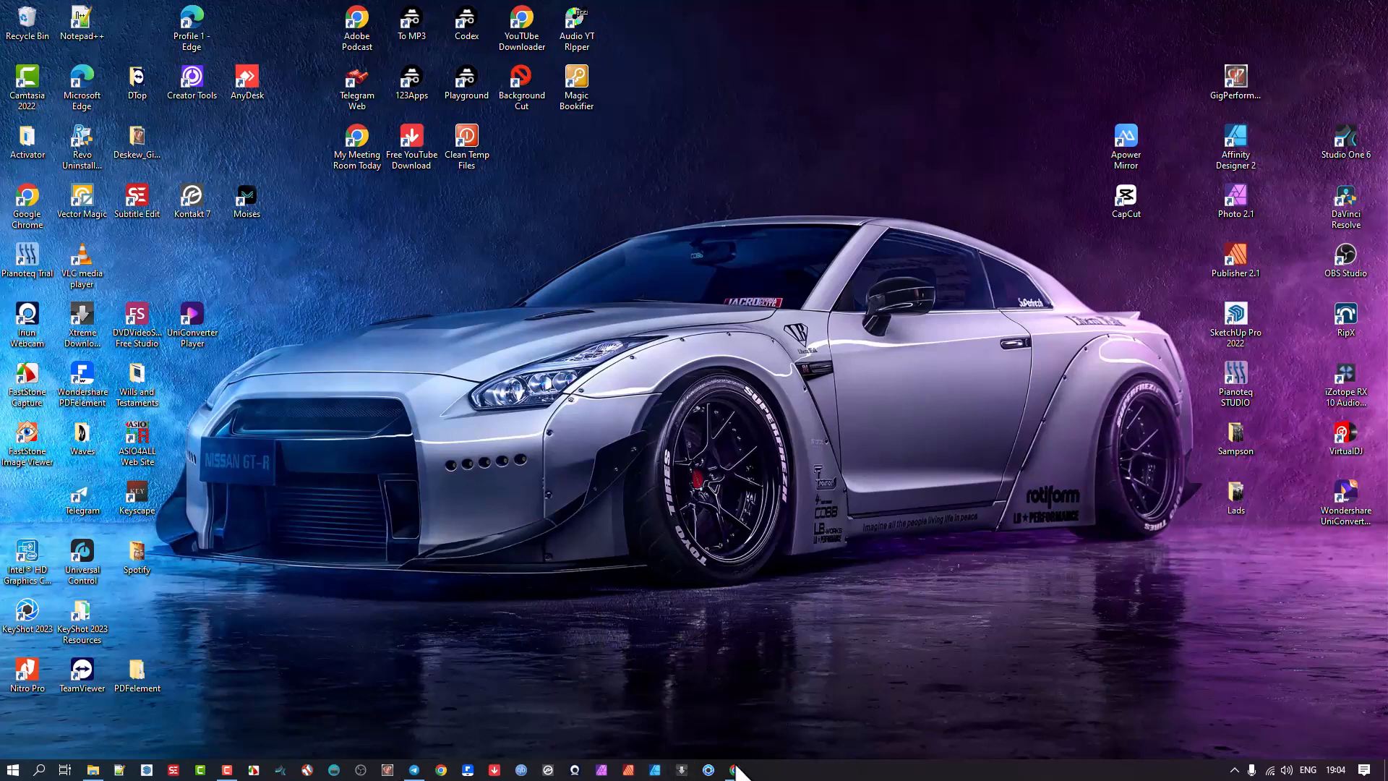
pyautogui.click(707, 768)
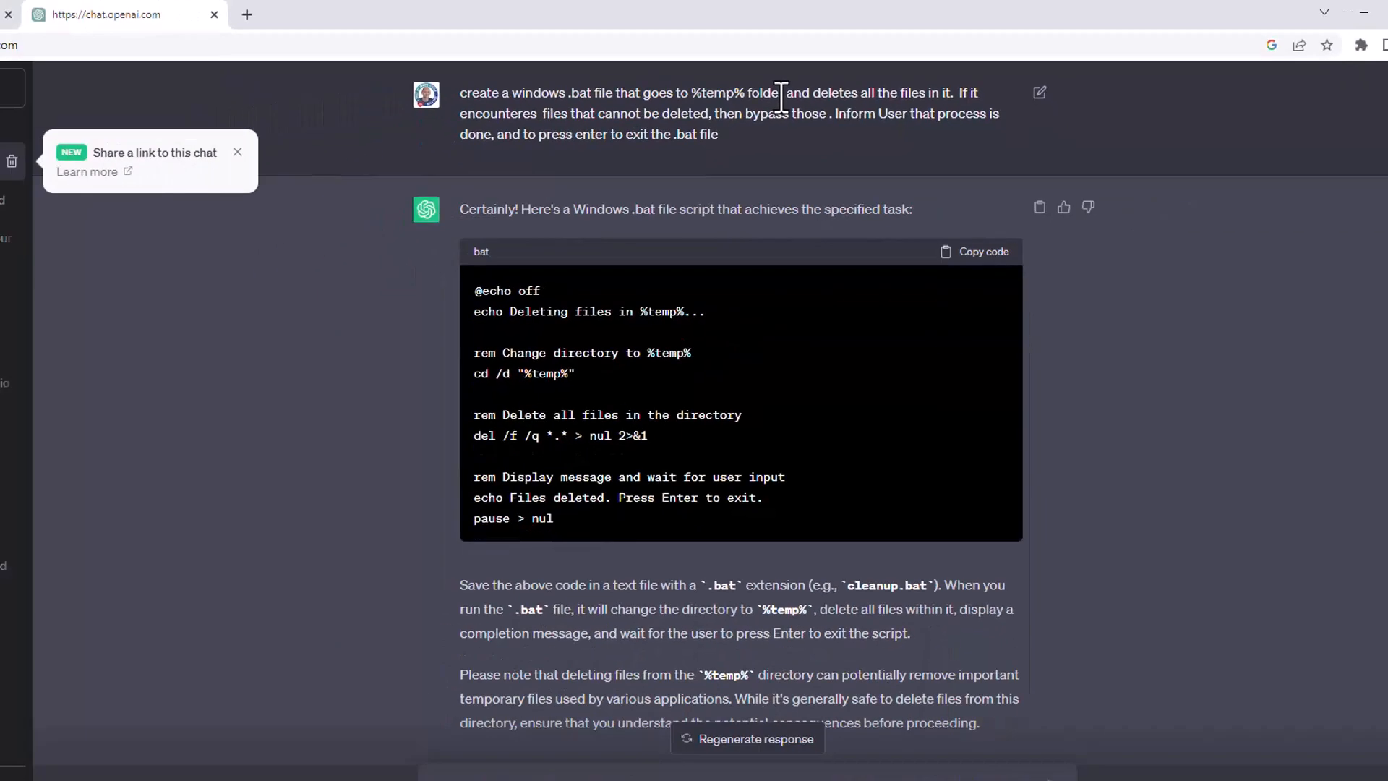
pyautogui.click(38, 767)
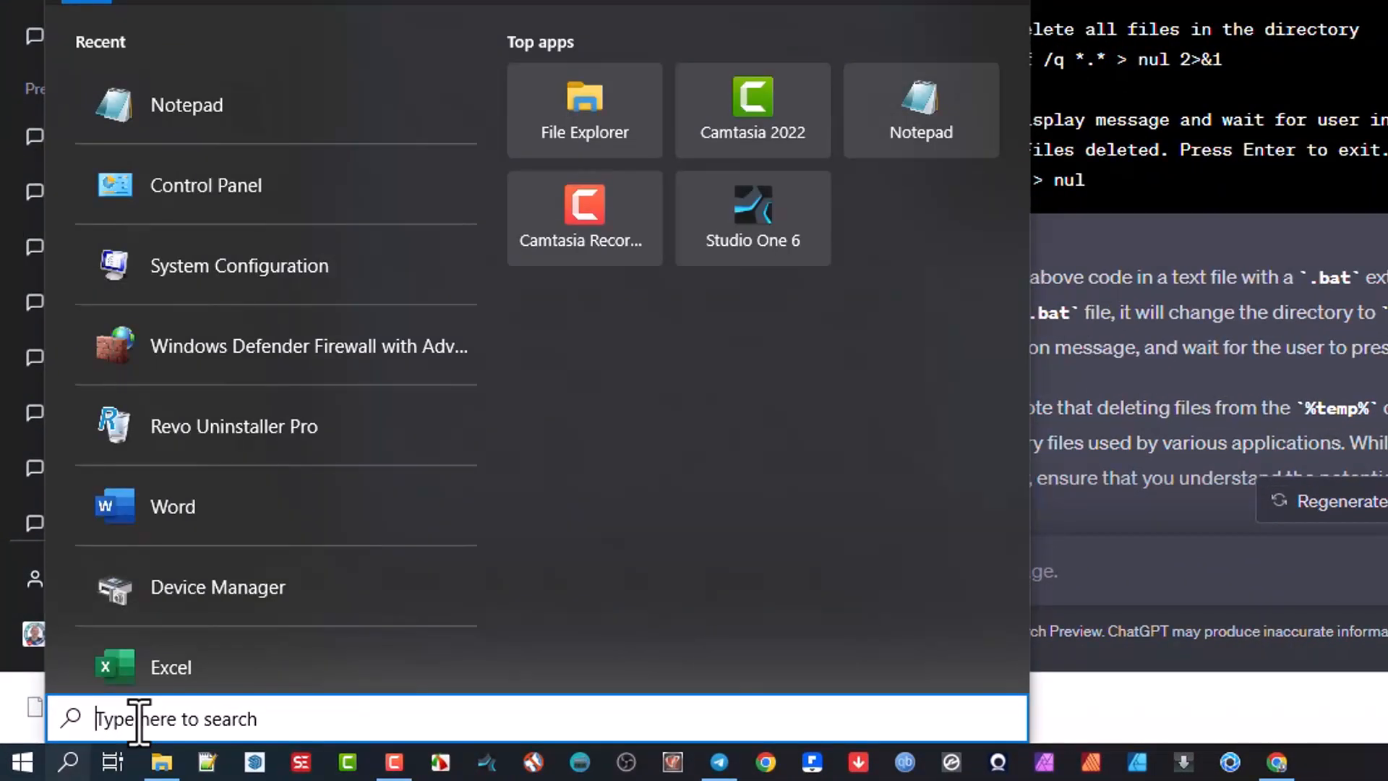
# Search %temp% and scroll through the Temp folder's contents in File Explorer
pyautogui.write('%')
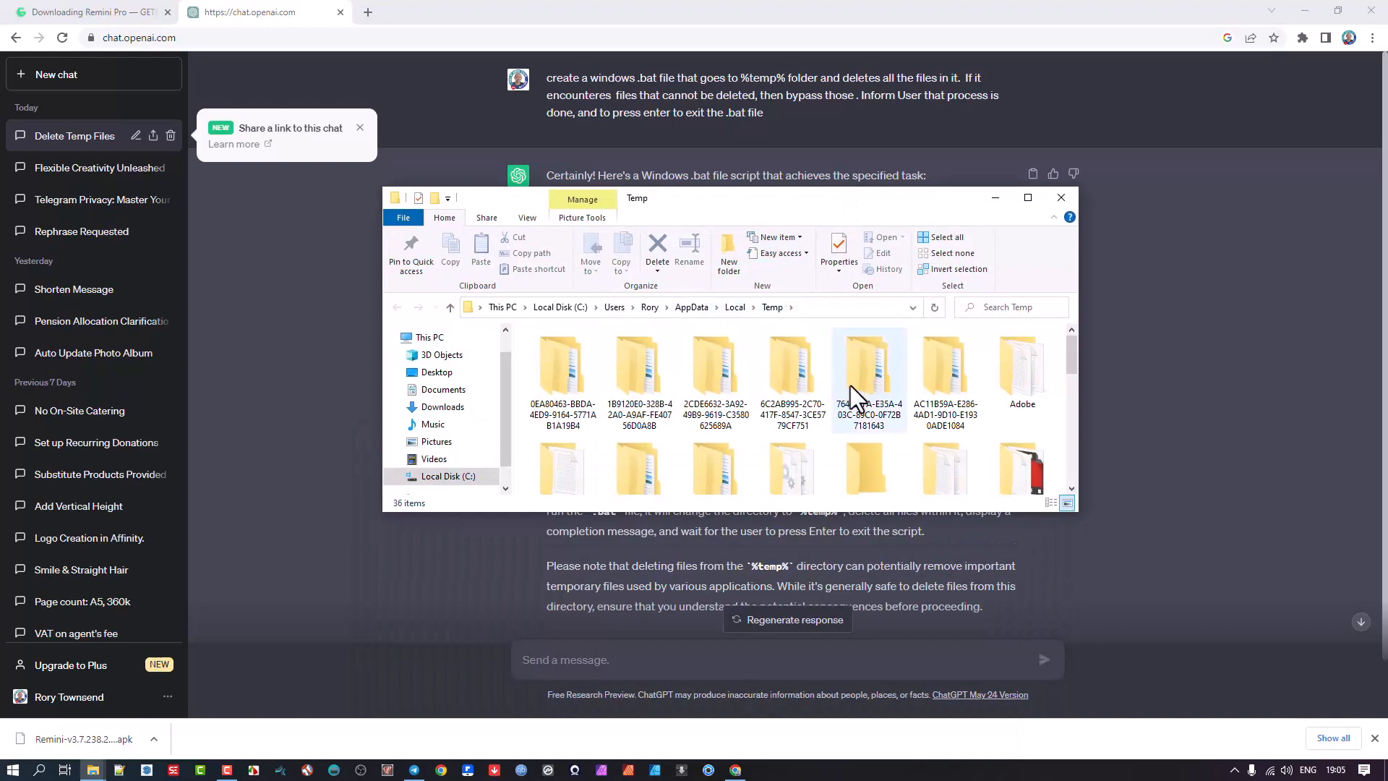
pyautogui.scroll(-3)
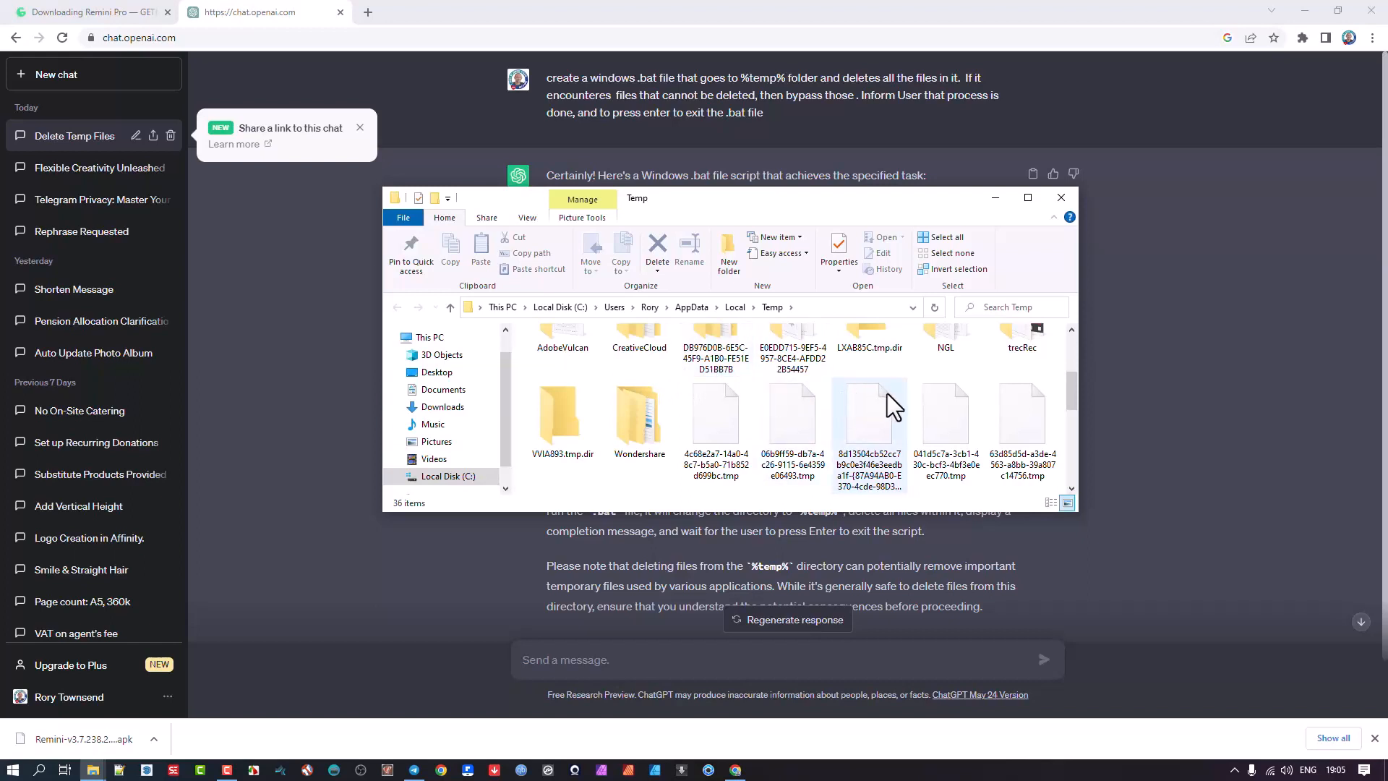
pyautogui.moveTo(826, 423)
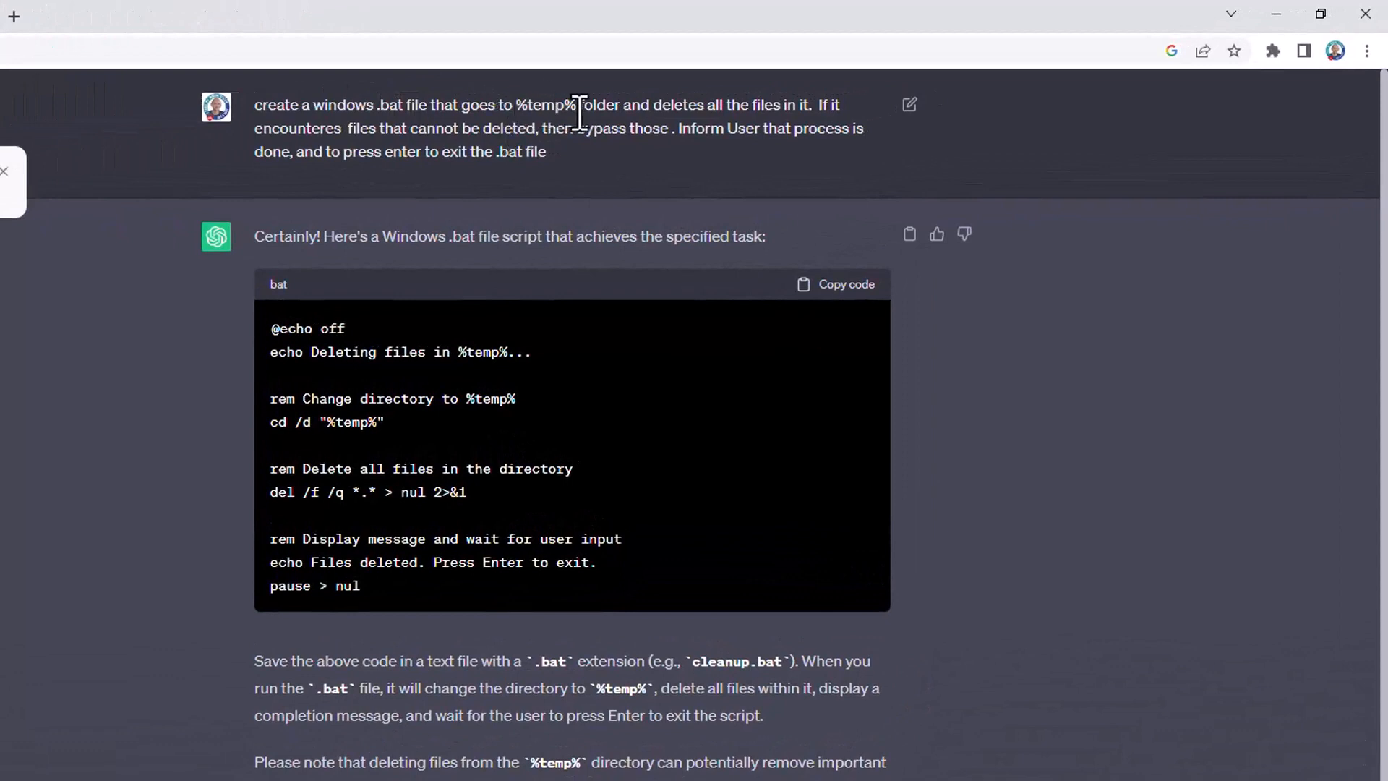
pyautogui.moveTo(535, 108)
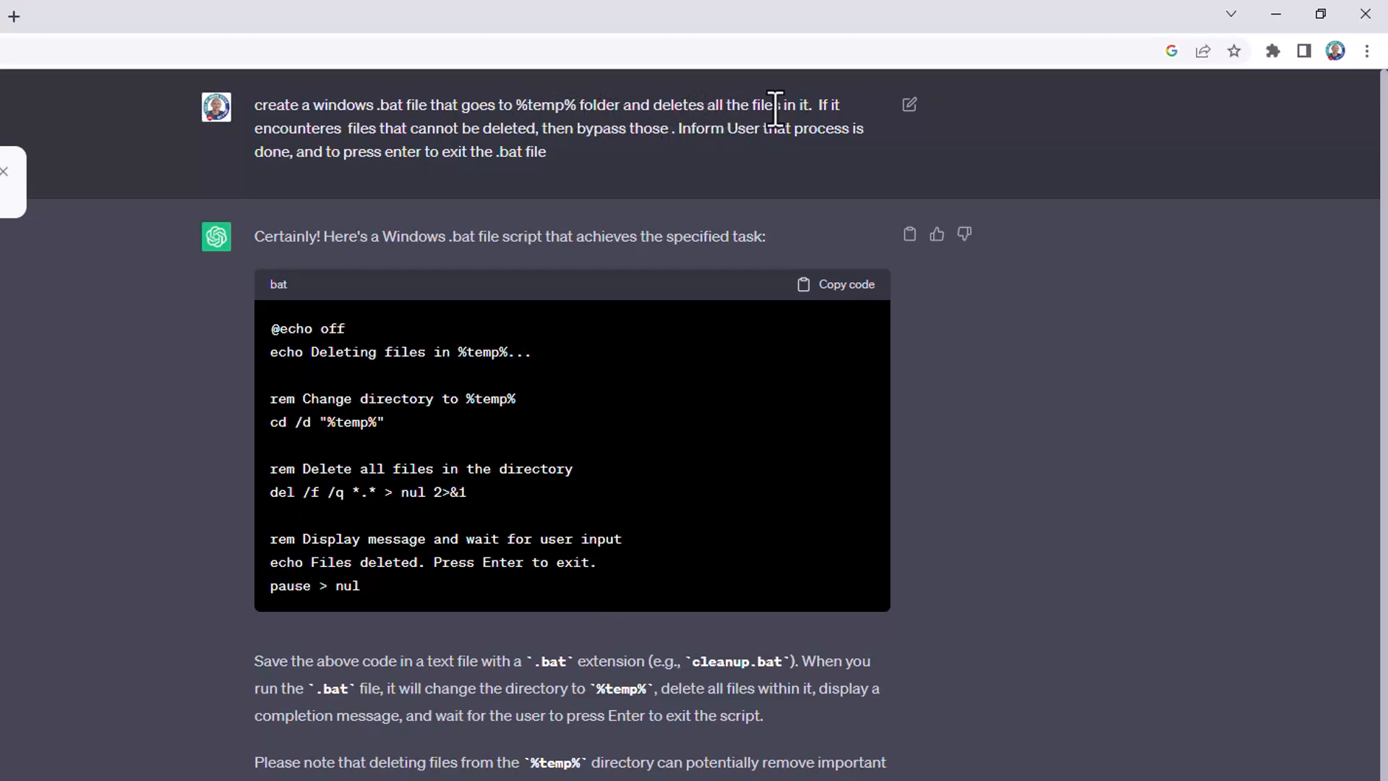
pyautogui.moveTo(332, 141)
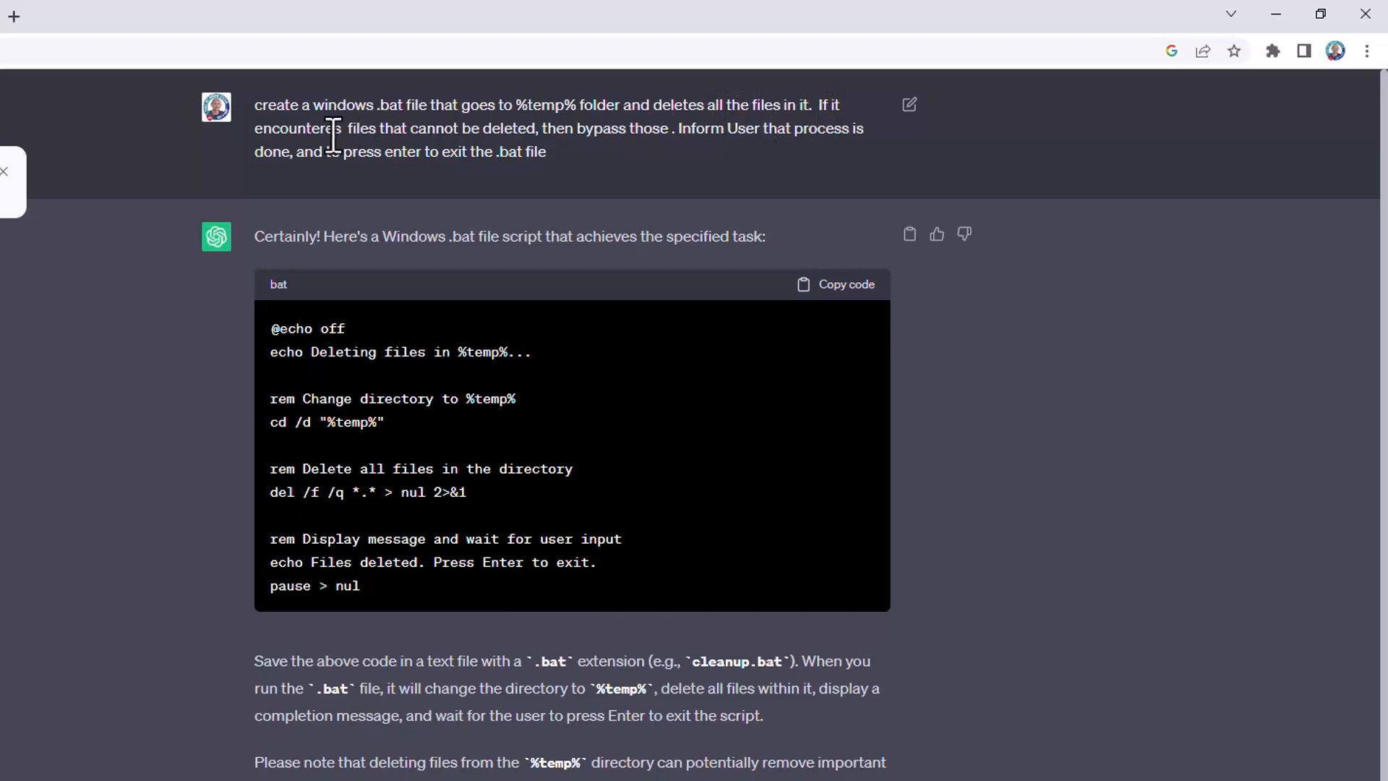
pyautogui.moveTo(521, 136)
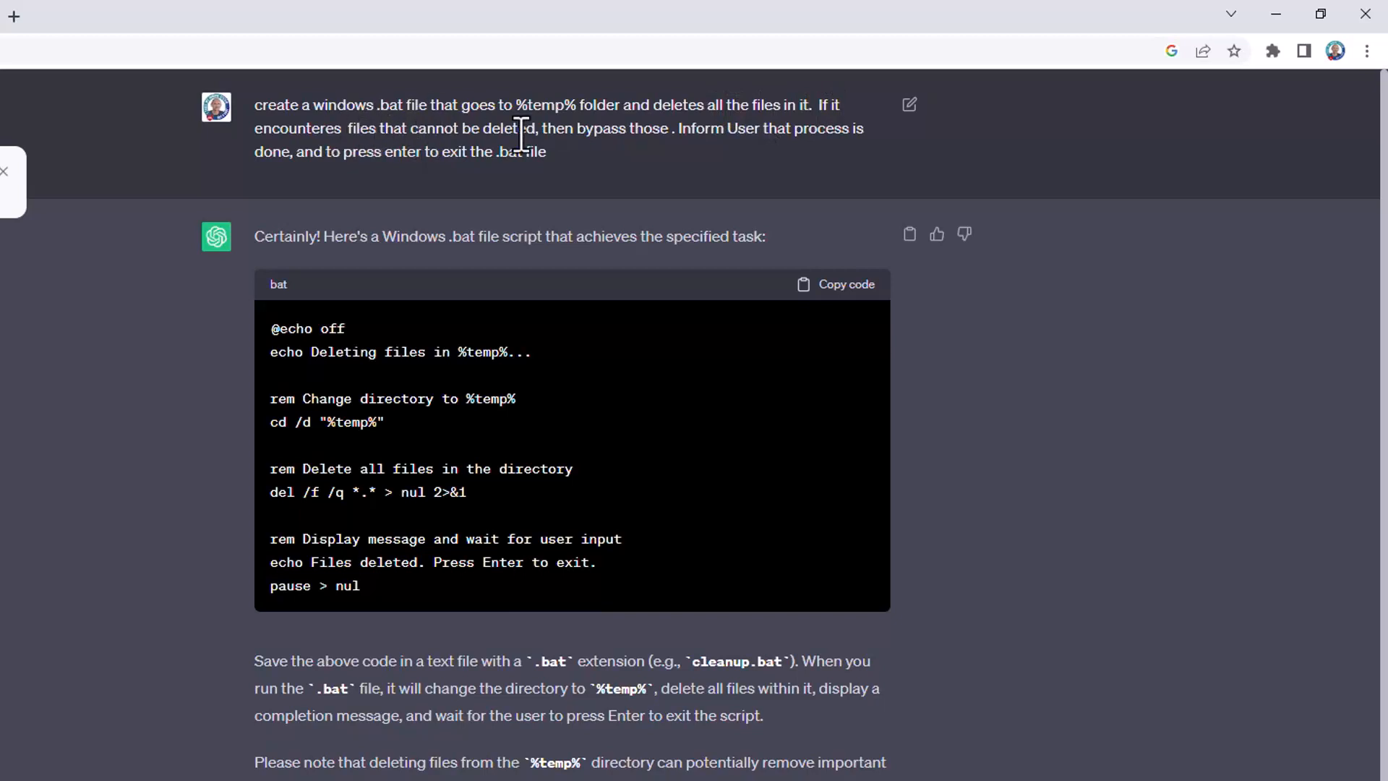
pyautogui.moveTo(545, 152)
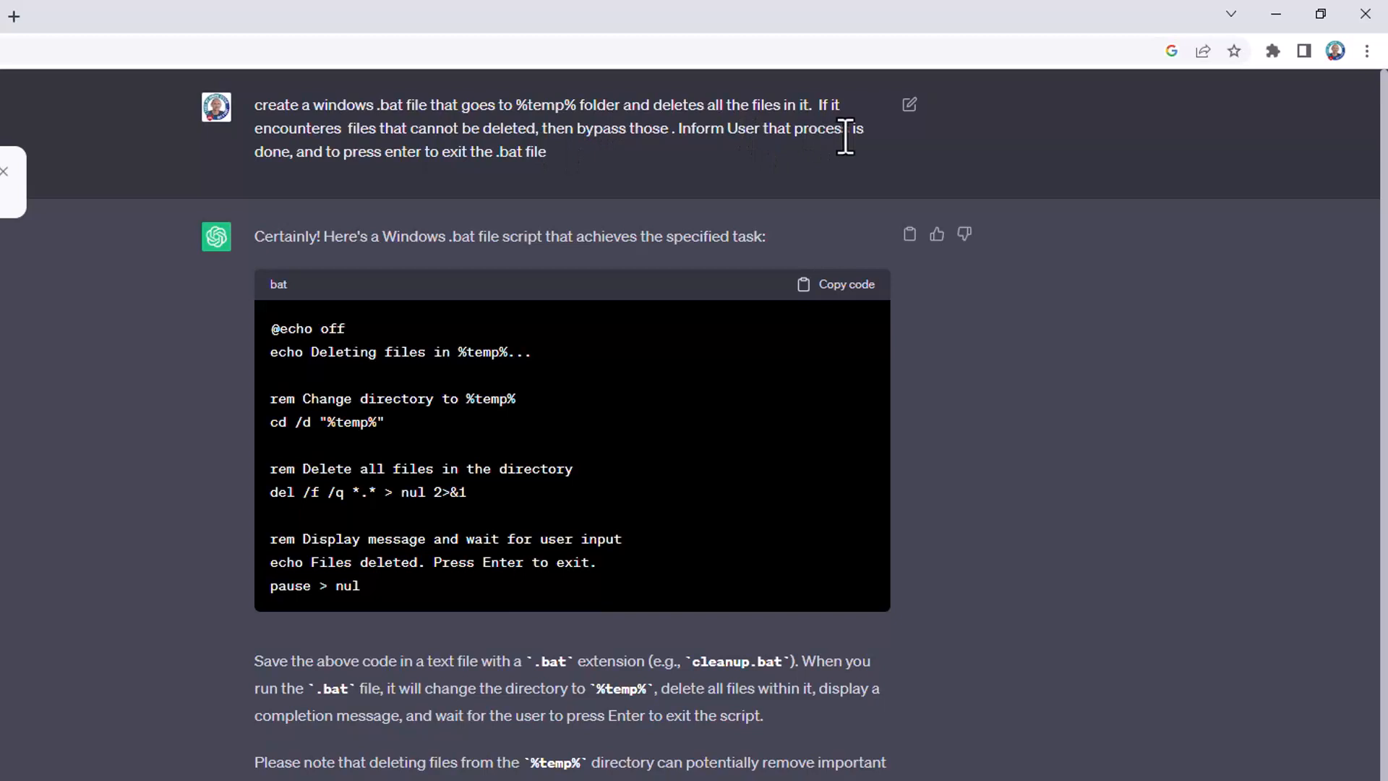
pyautogui.moveTo(334, 152)
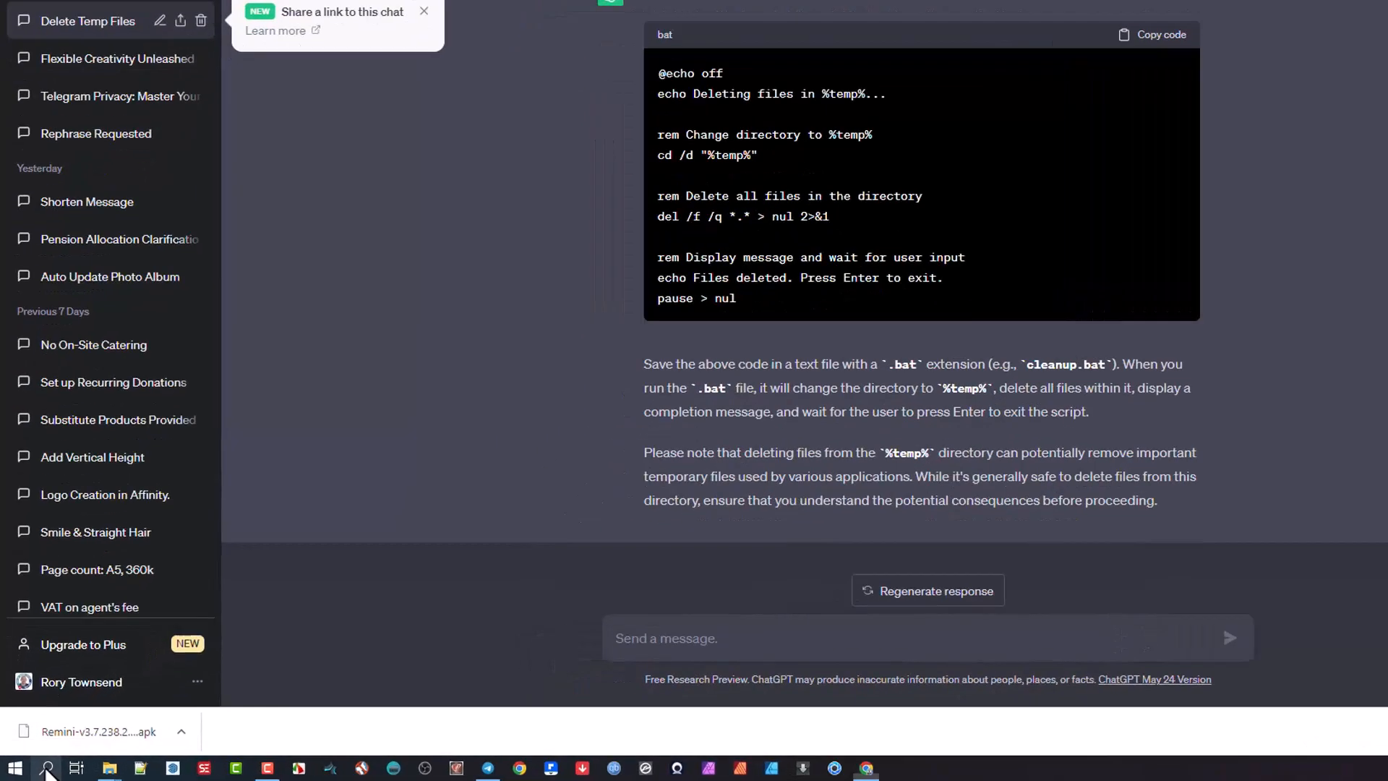
# Search for Notepad, then copy the selected batch script from the ChatGPT reply
pyautogui.write('notepad')
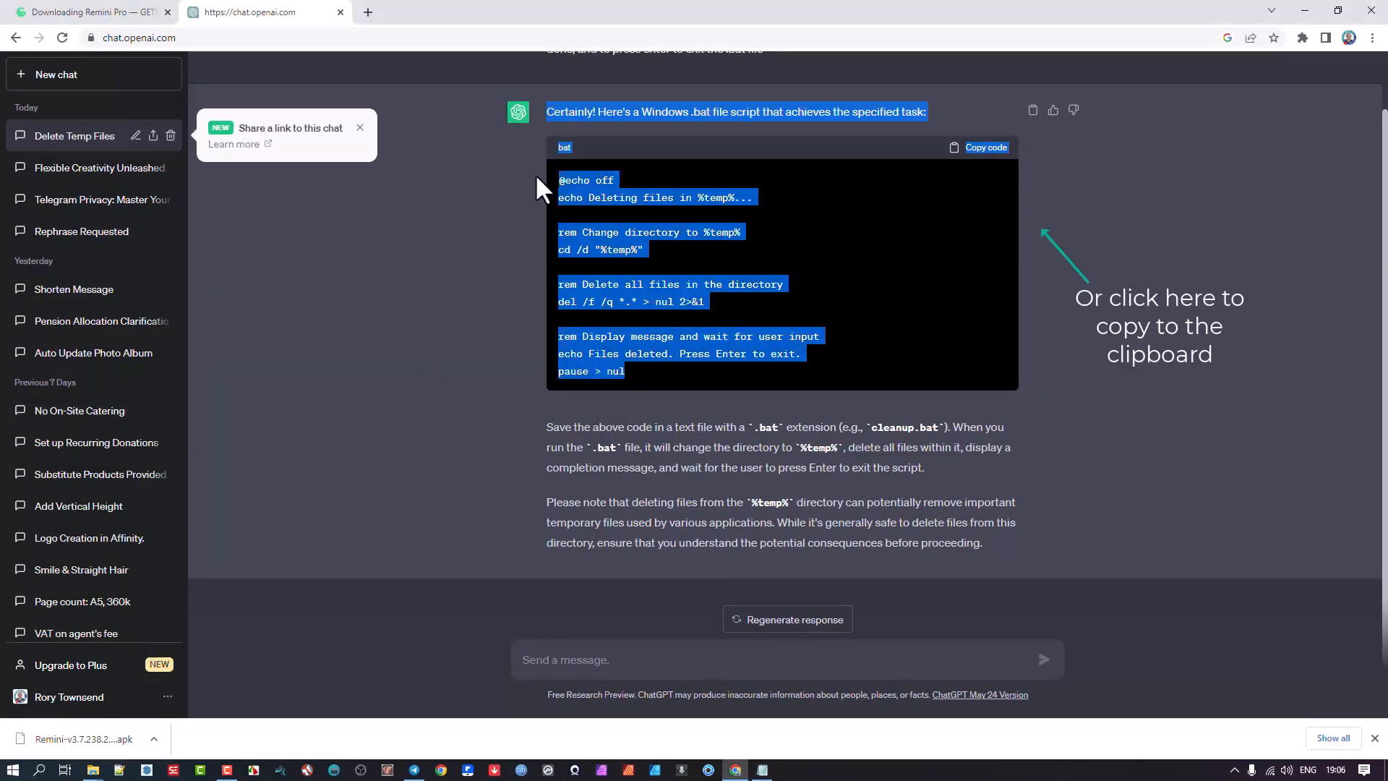
pyautogui.rightClick(620, 204)
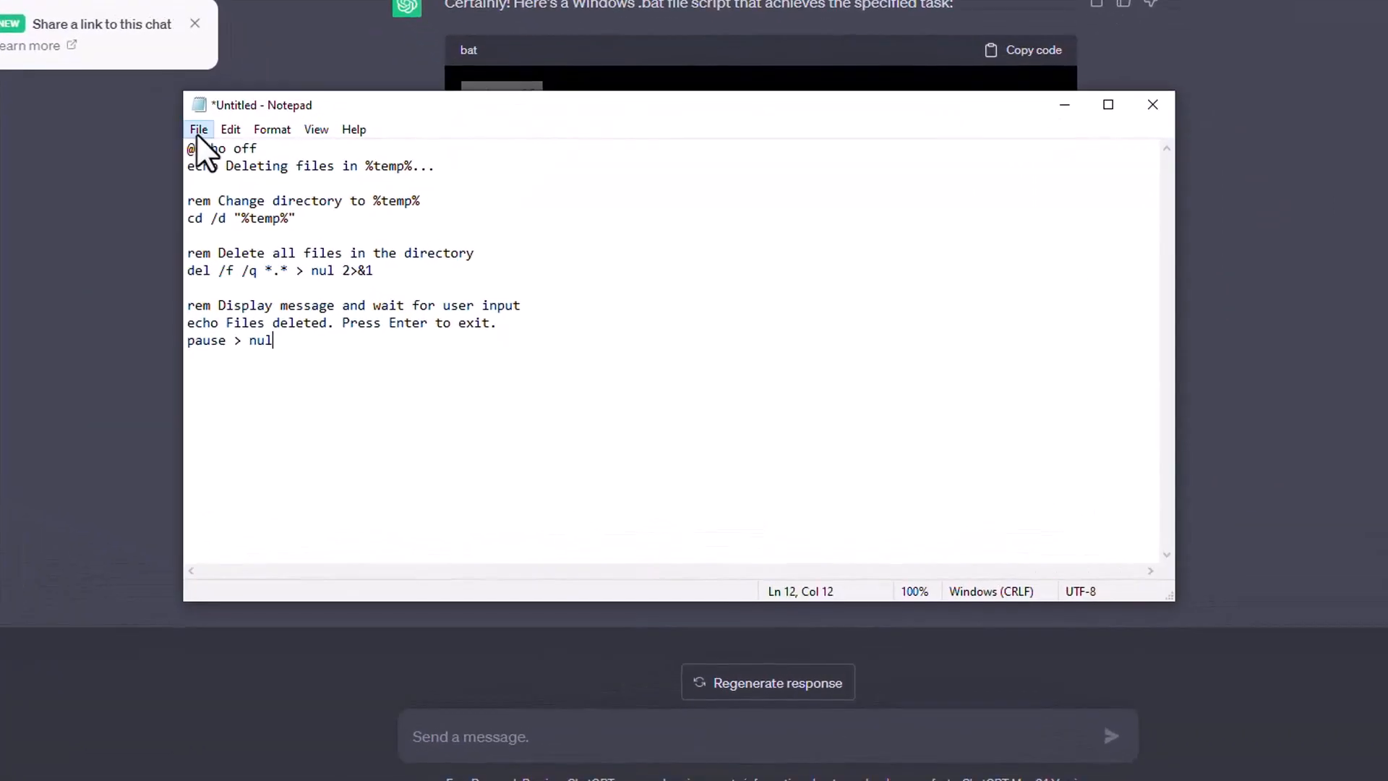
# Use Save As to name the script cleantemp.bat with Local Disk (C:) as destination
pyautogui.click(199, 129)
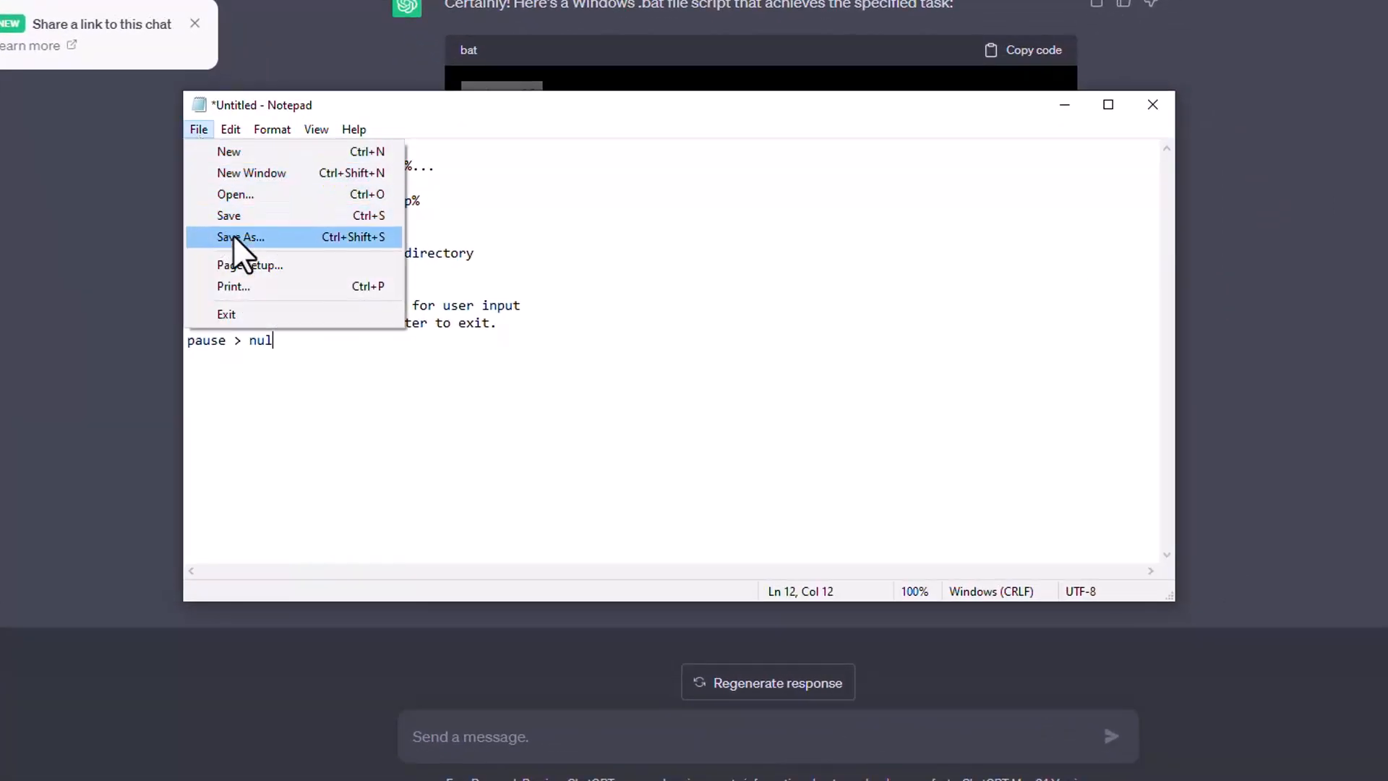
pyautogui.click(240, 236)
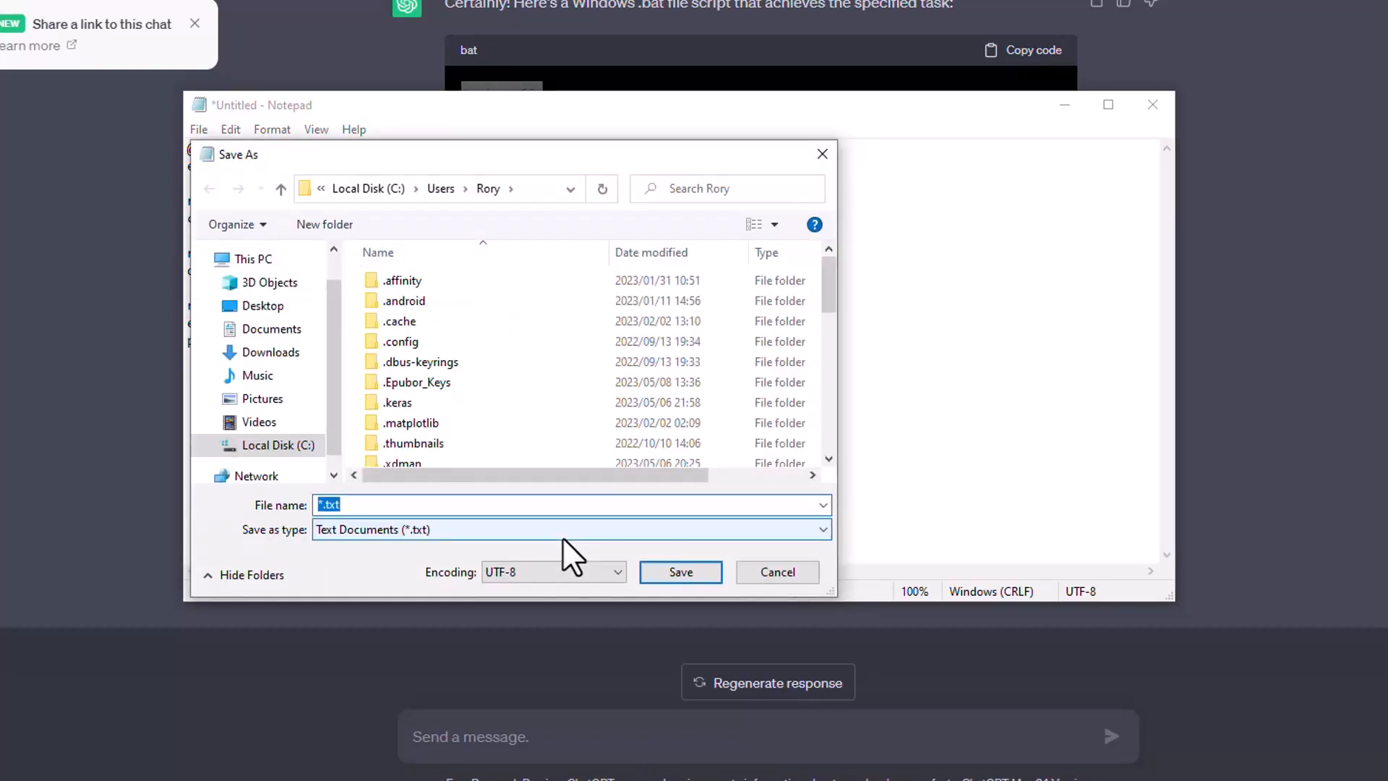
pyautogui.write('c')
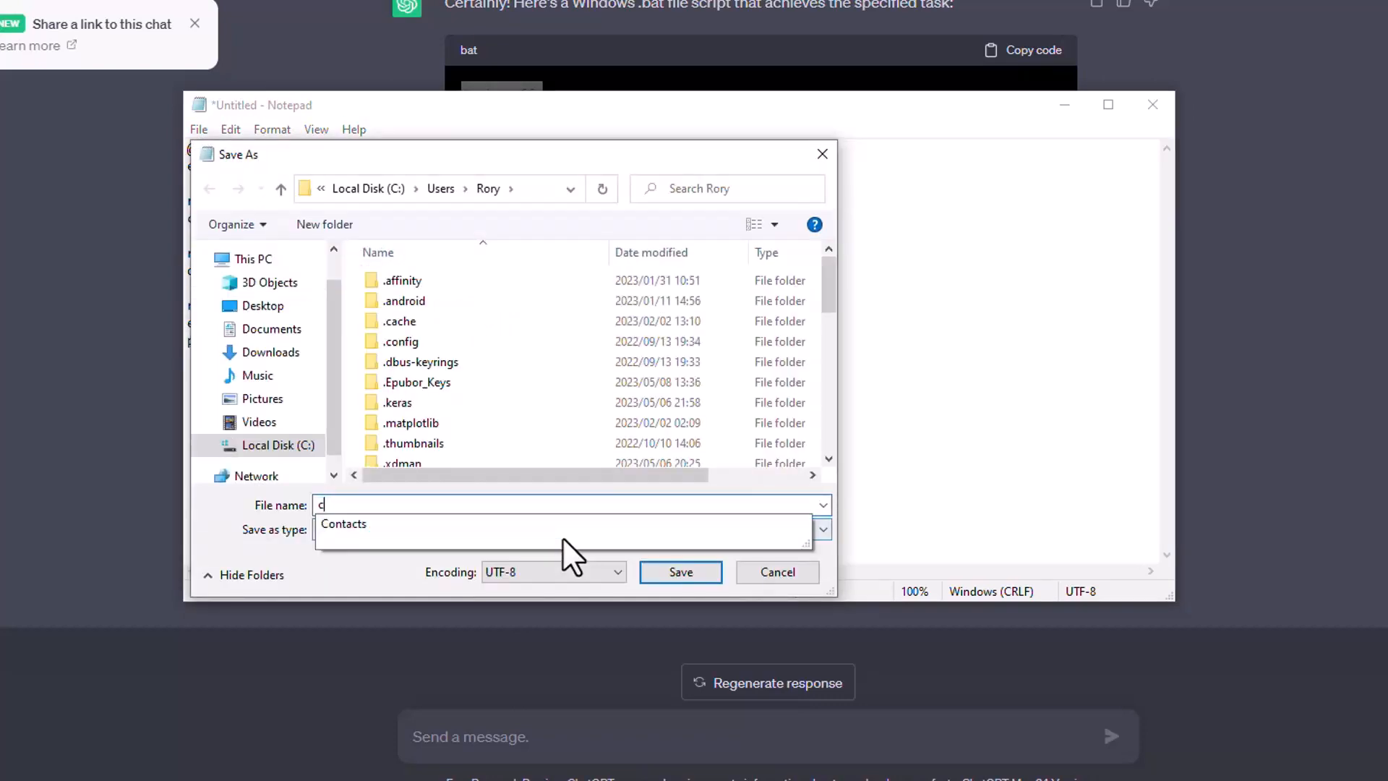
pyautogui.write('leantemp.bat')
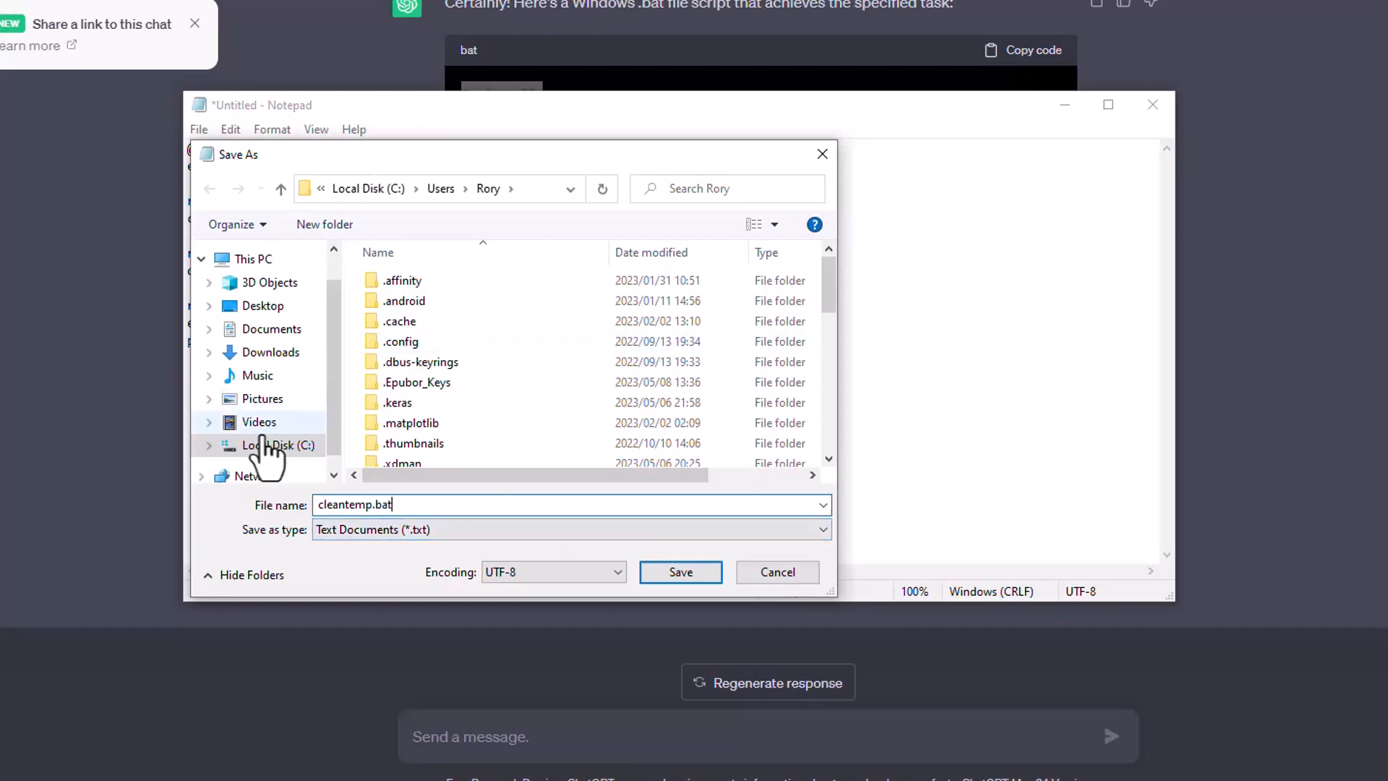
pyautogui.click(279, 446)
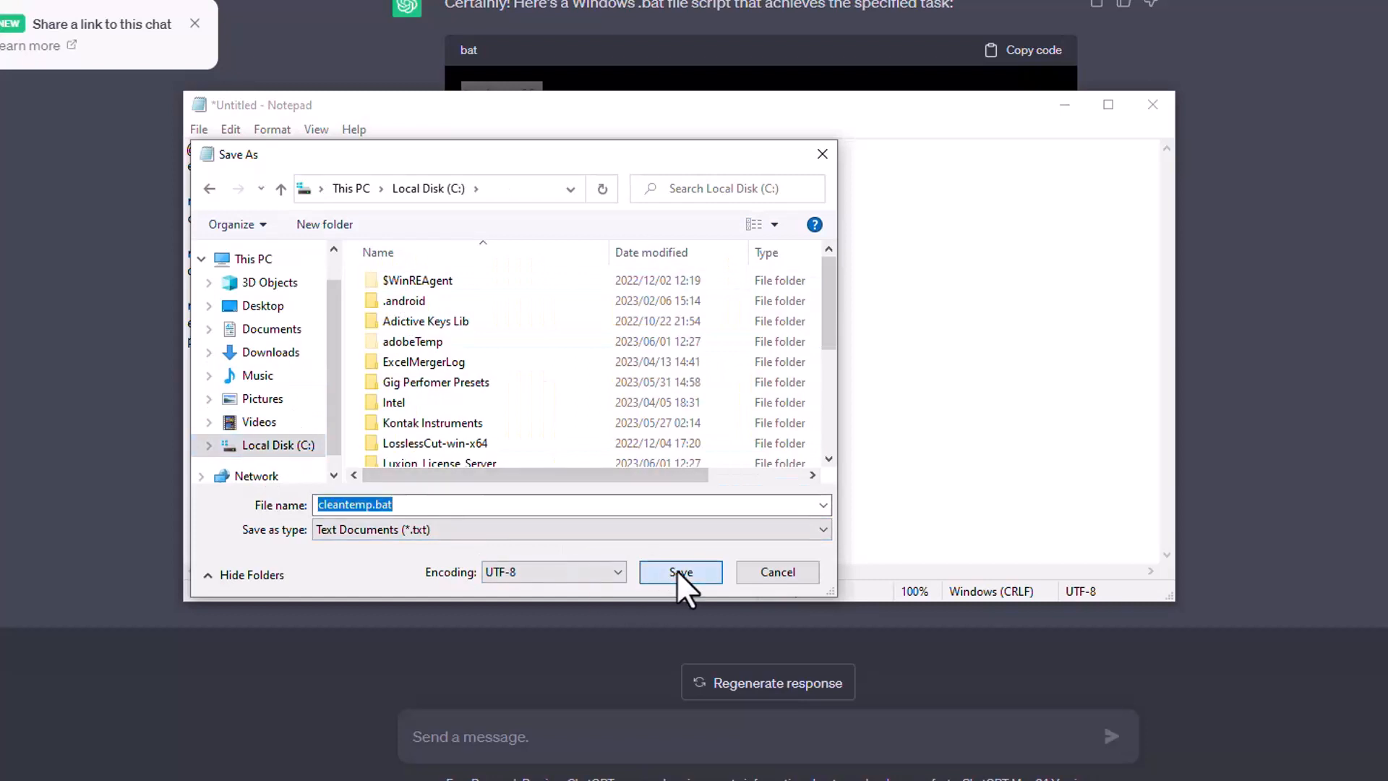
# Save the script as 1.cleantemp.bat in the user's home folder after the C: root is denied
pyautogui.click(679, 573)
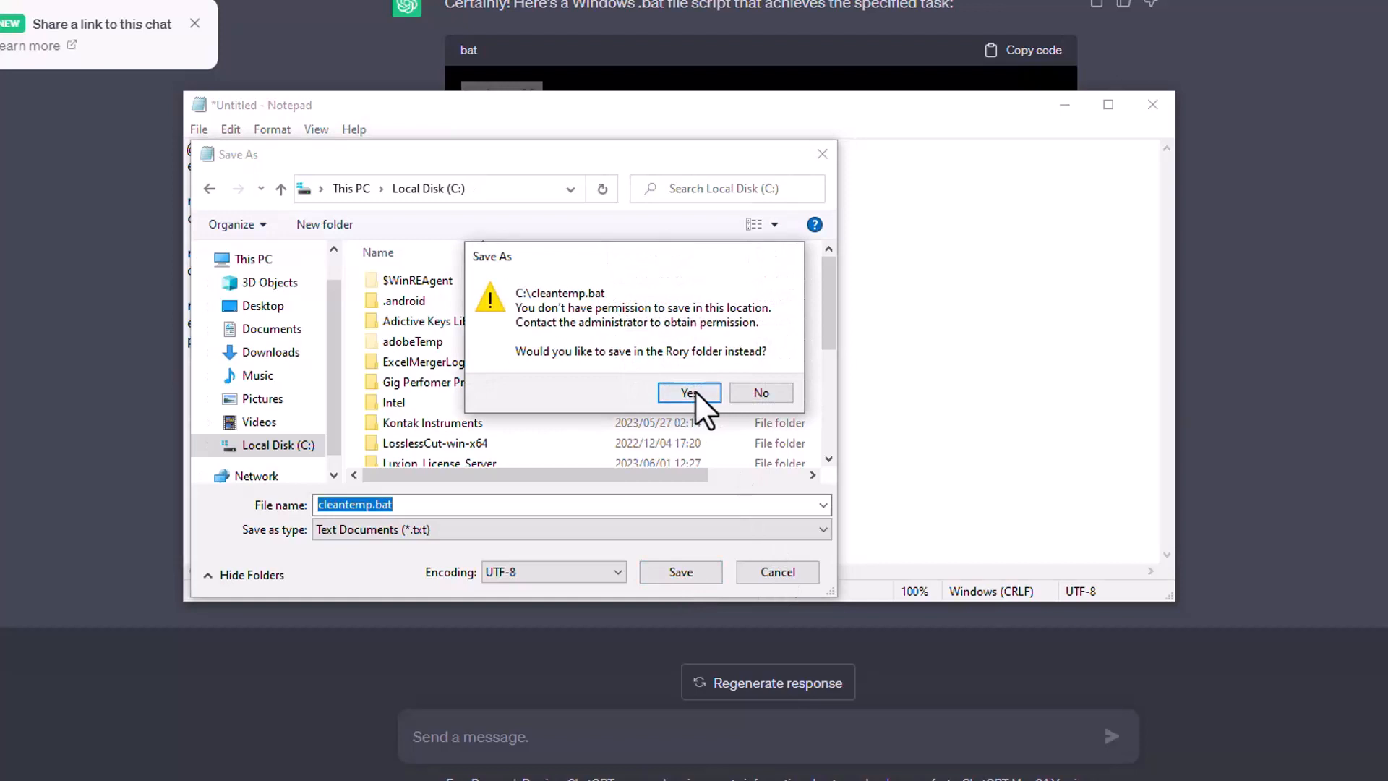
pyautogui.moveTo(606, 334)
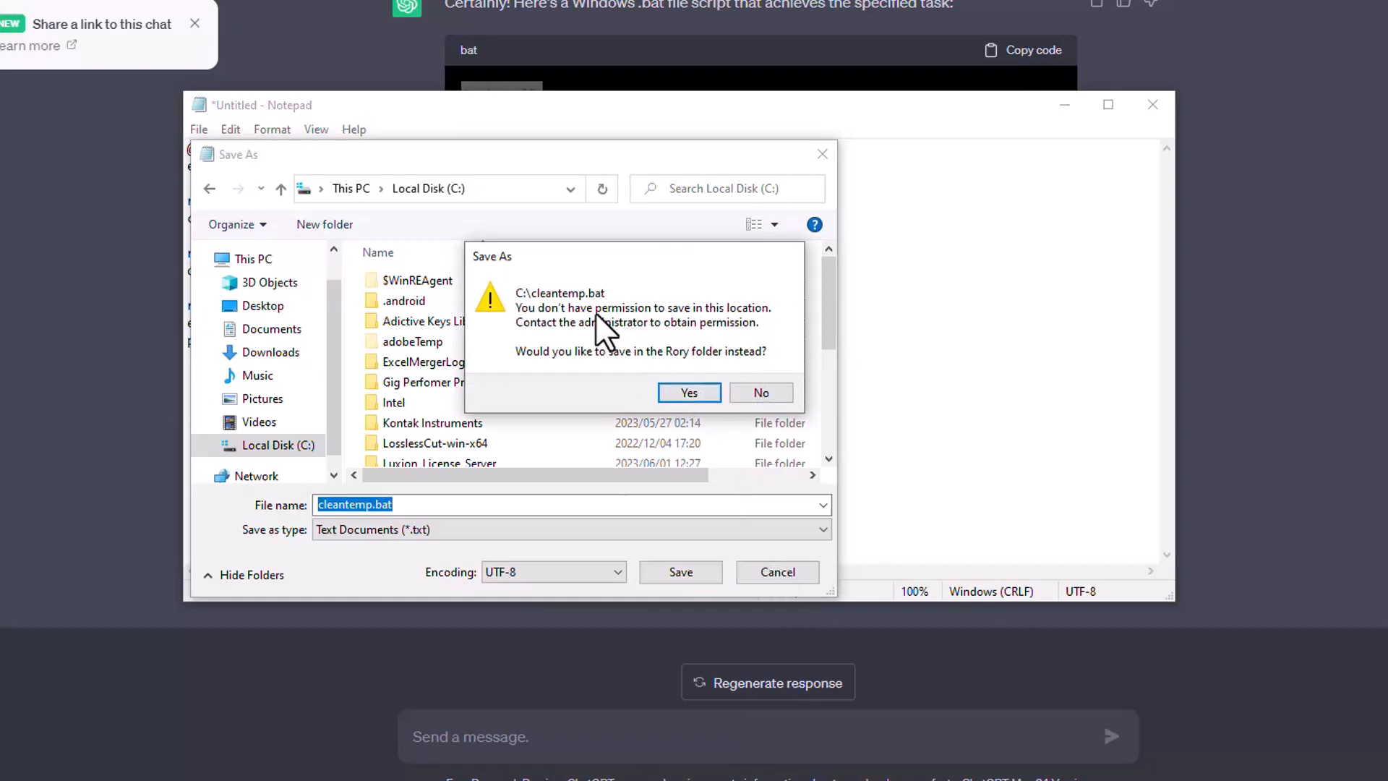
pyautogui.moveTo(606, 346)
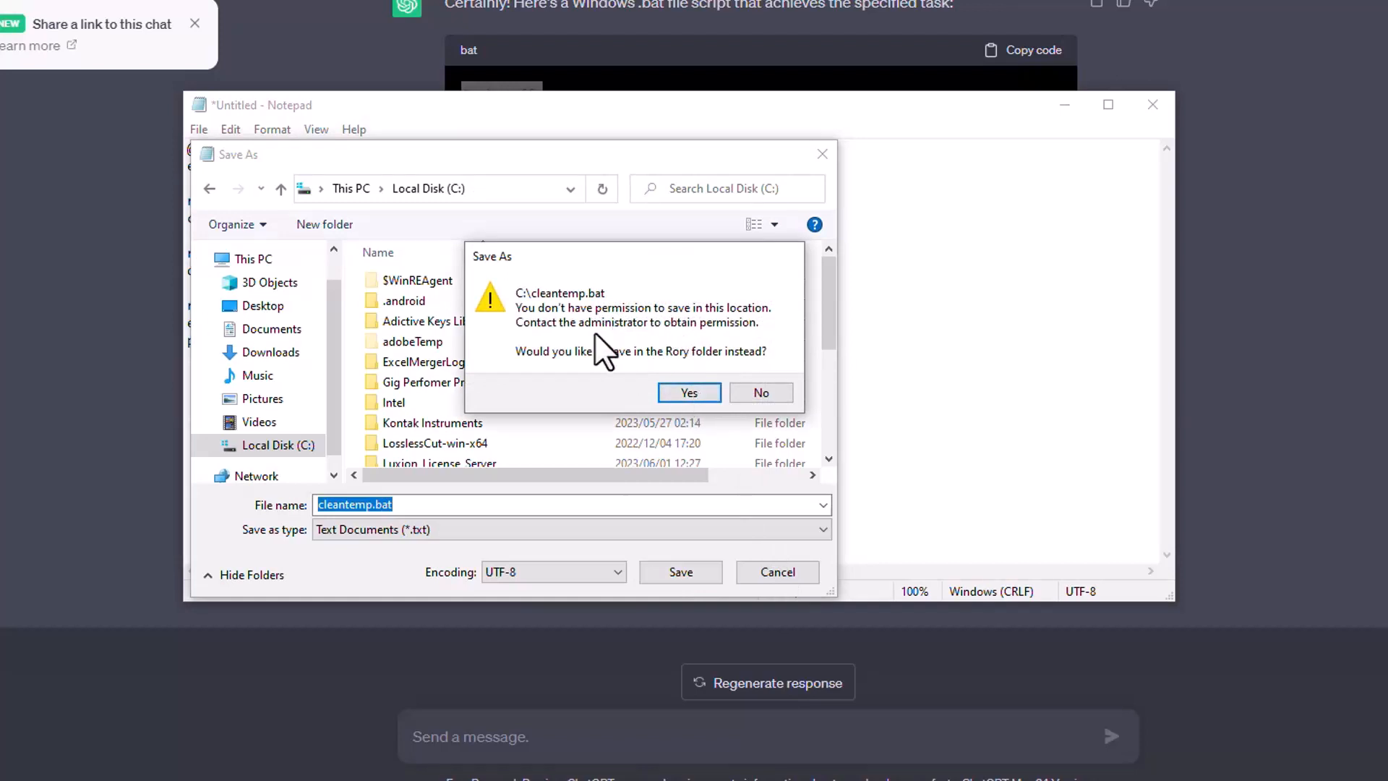
pyautogui.click(760, 392)
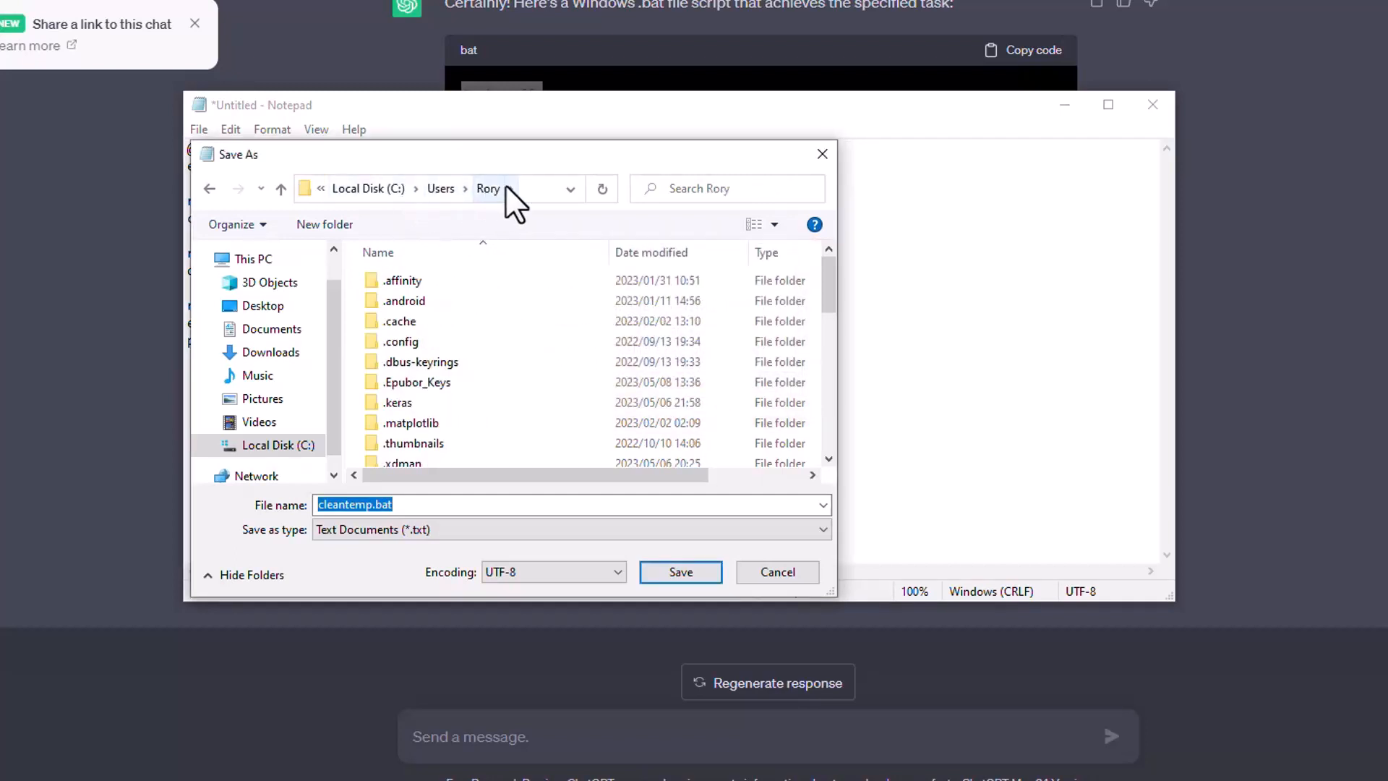
pyautogui.moveTo(486, 202)
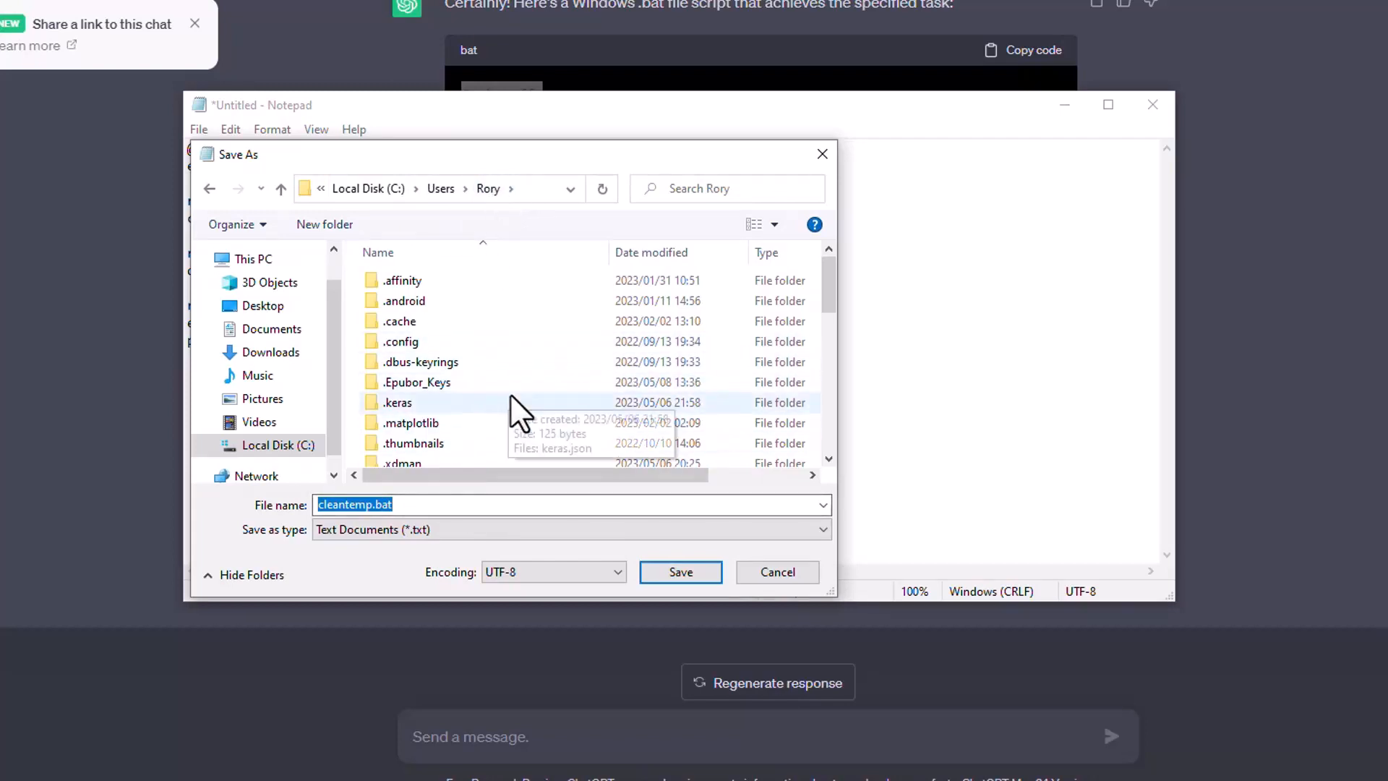
pyautogui.moveTo(505, 382)
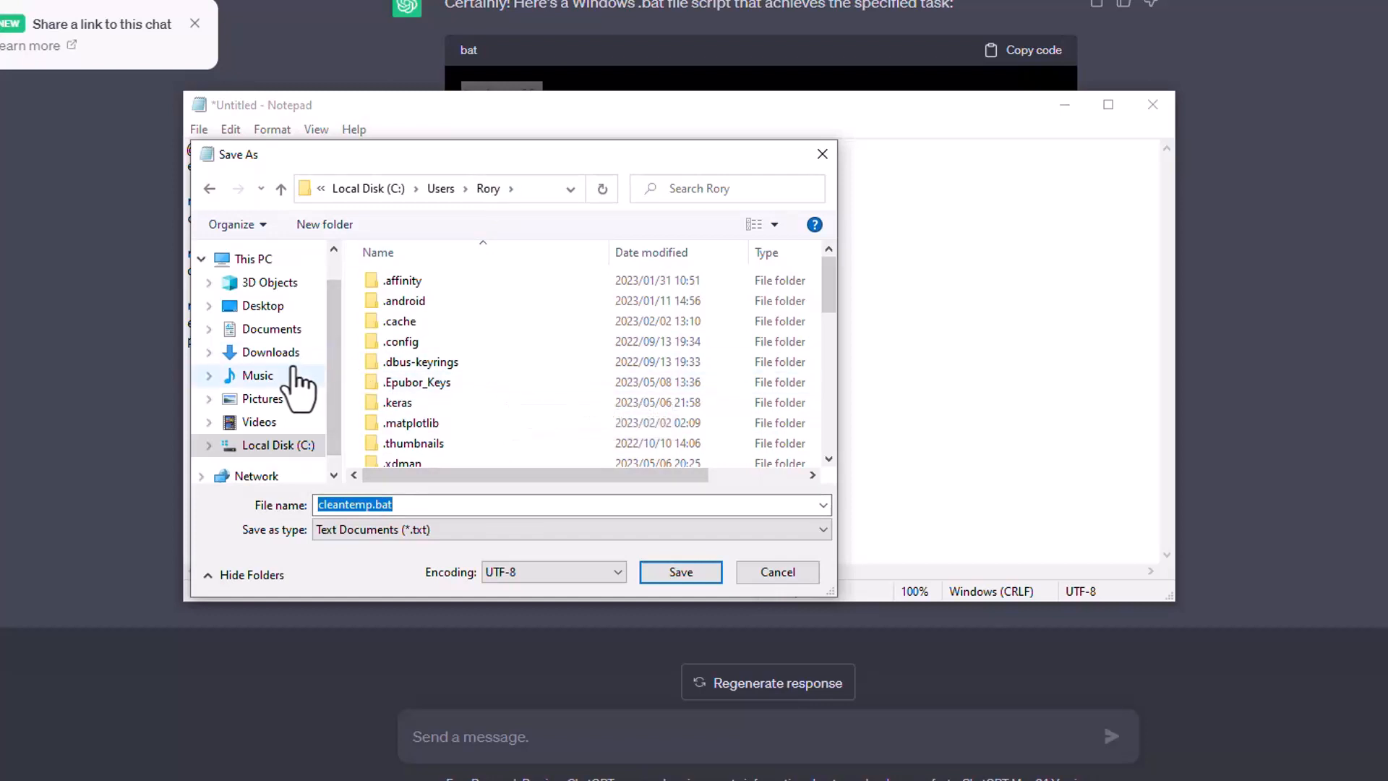
pyautogui.moveTo(443, 381)
pyautogui.write('1.')
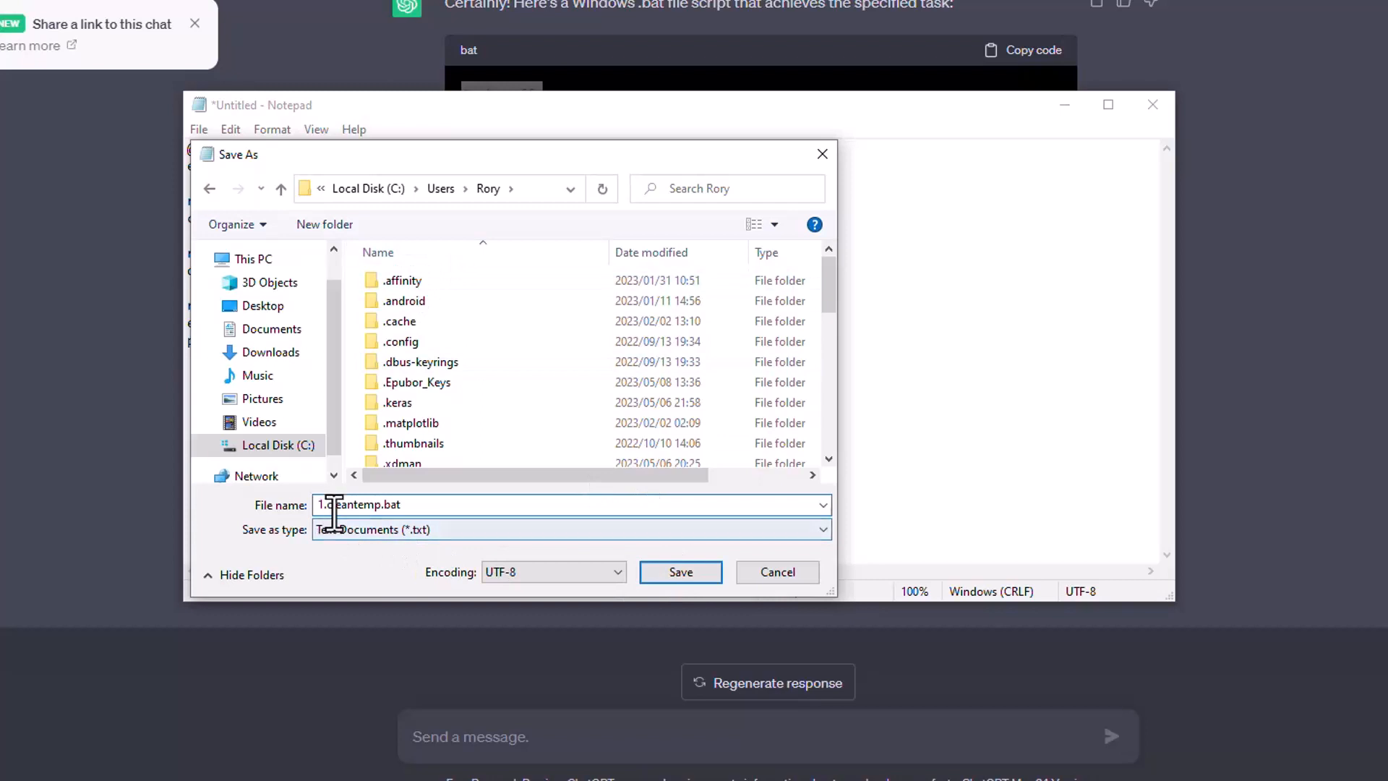
pyautogui.click(680, 573)
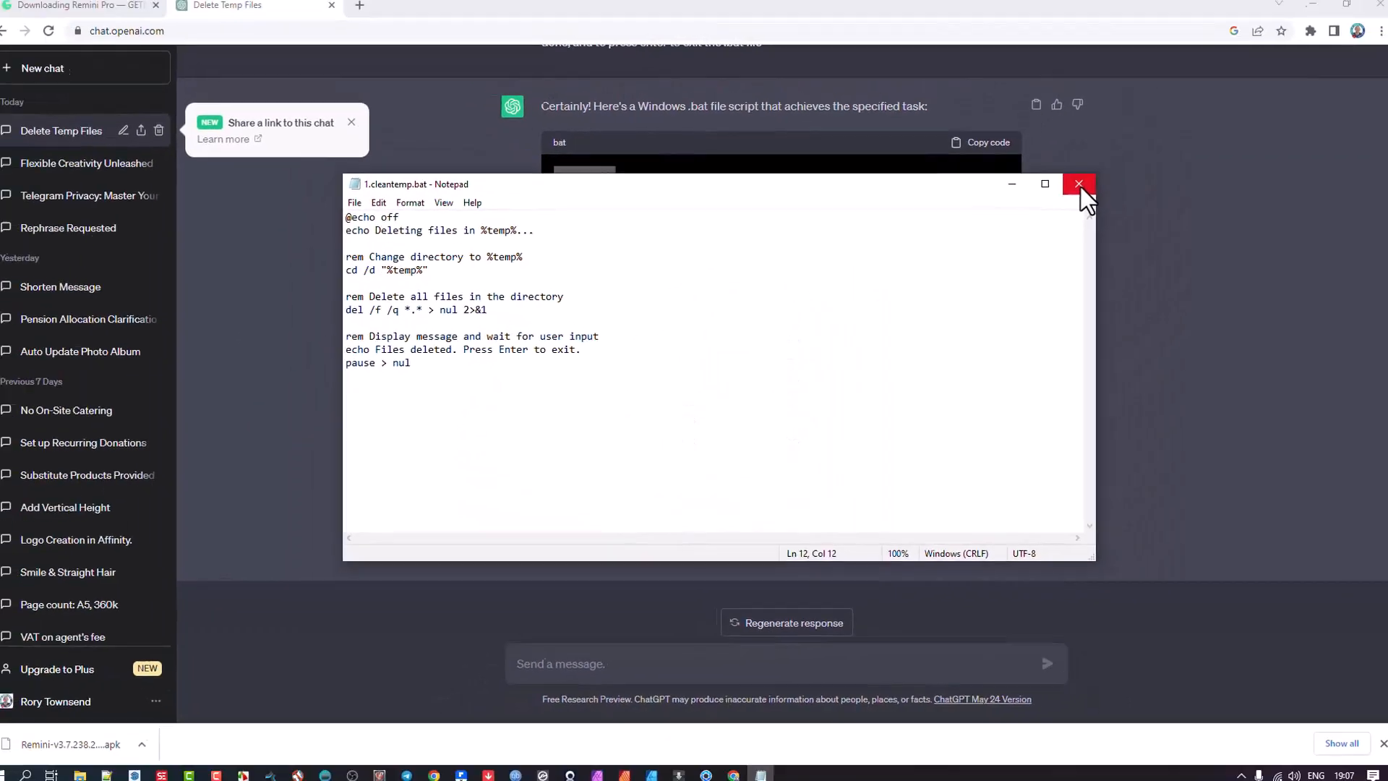
# Close Notepad, browse C:\Users to the home folder, run 1.cleantemp.bat and bring up its actions
pyautogui.click(1079, 183)
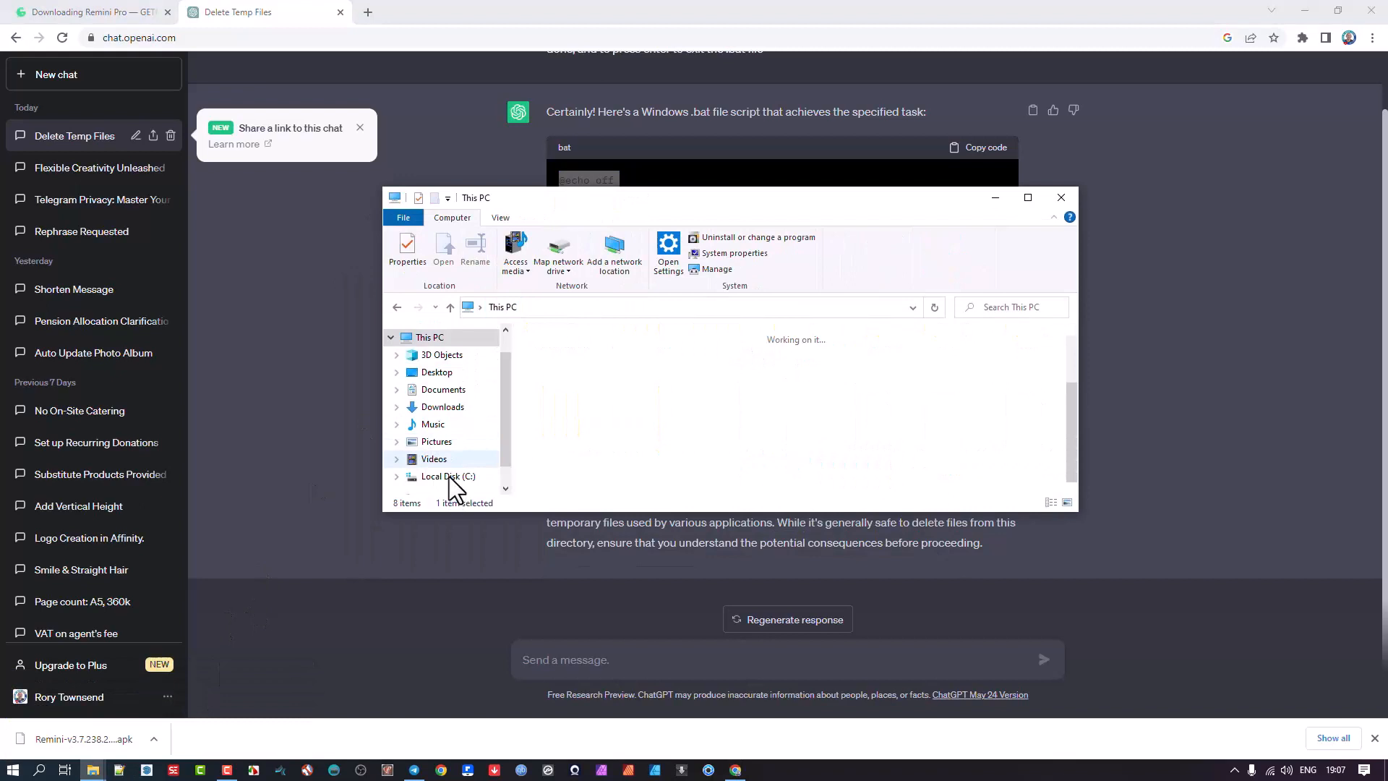
pyautogui.doubleClick(447, 476)
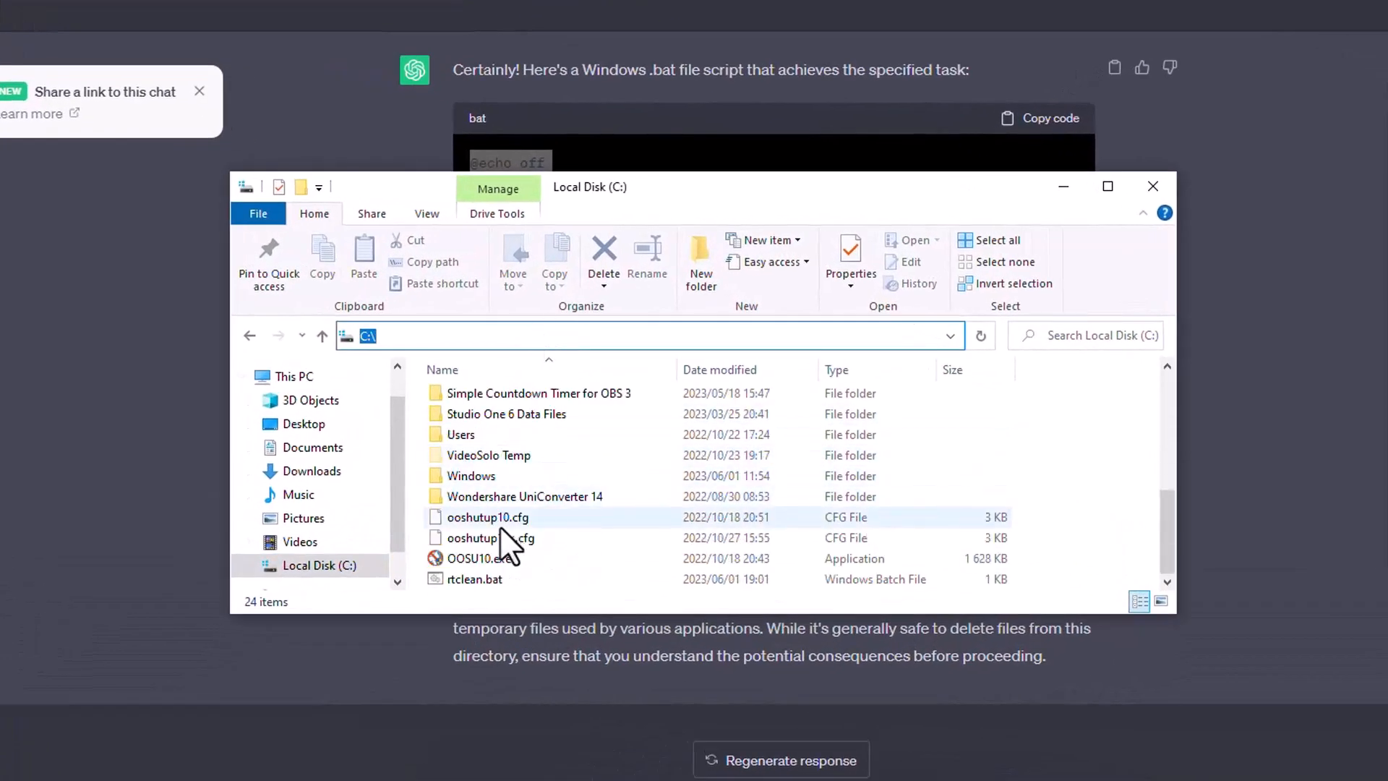
pyautogui.doubleClick(460, 433)
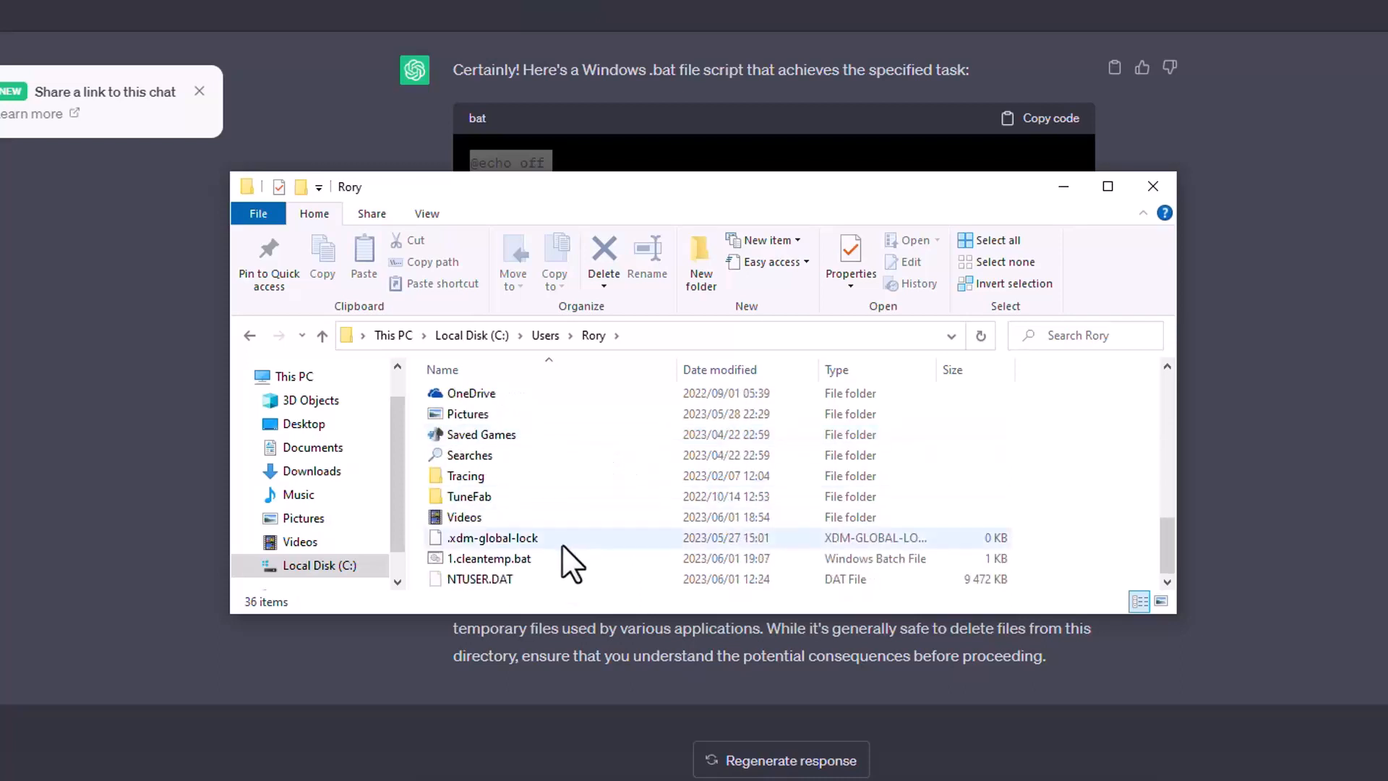
pyautogui.click(488, 558)
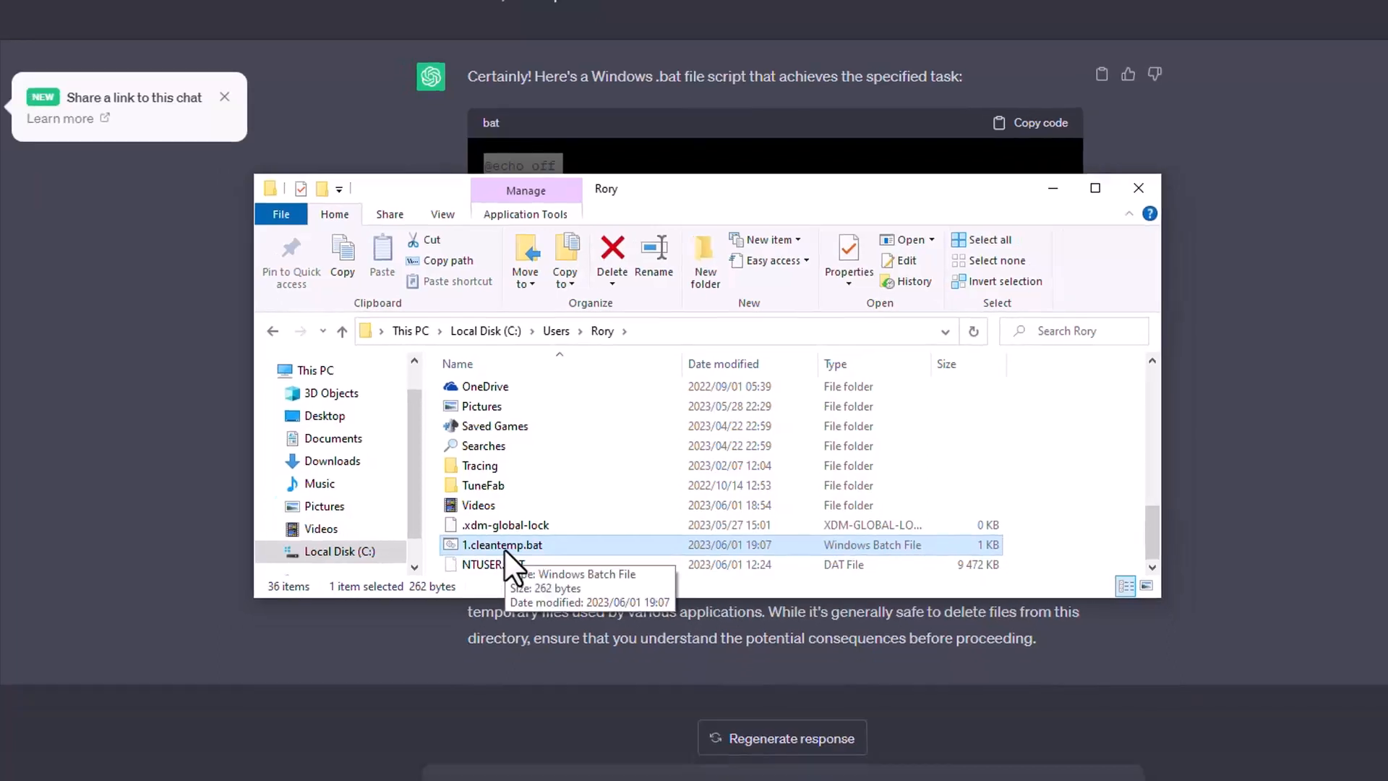
pyautogui.doubleClick(501, 545)
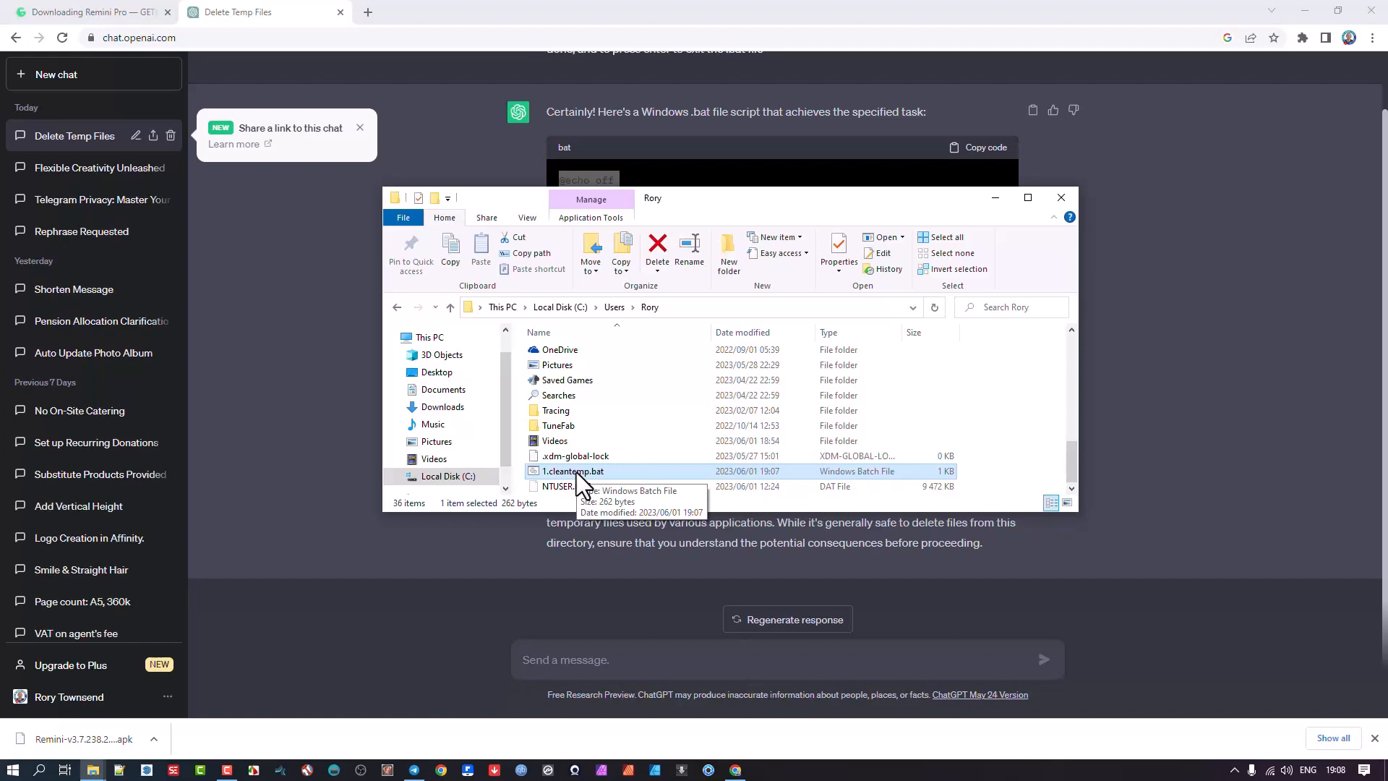
pyautogui.rightClick(573, 470)
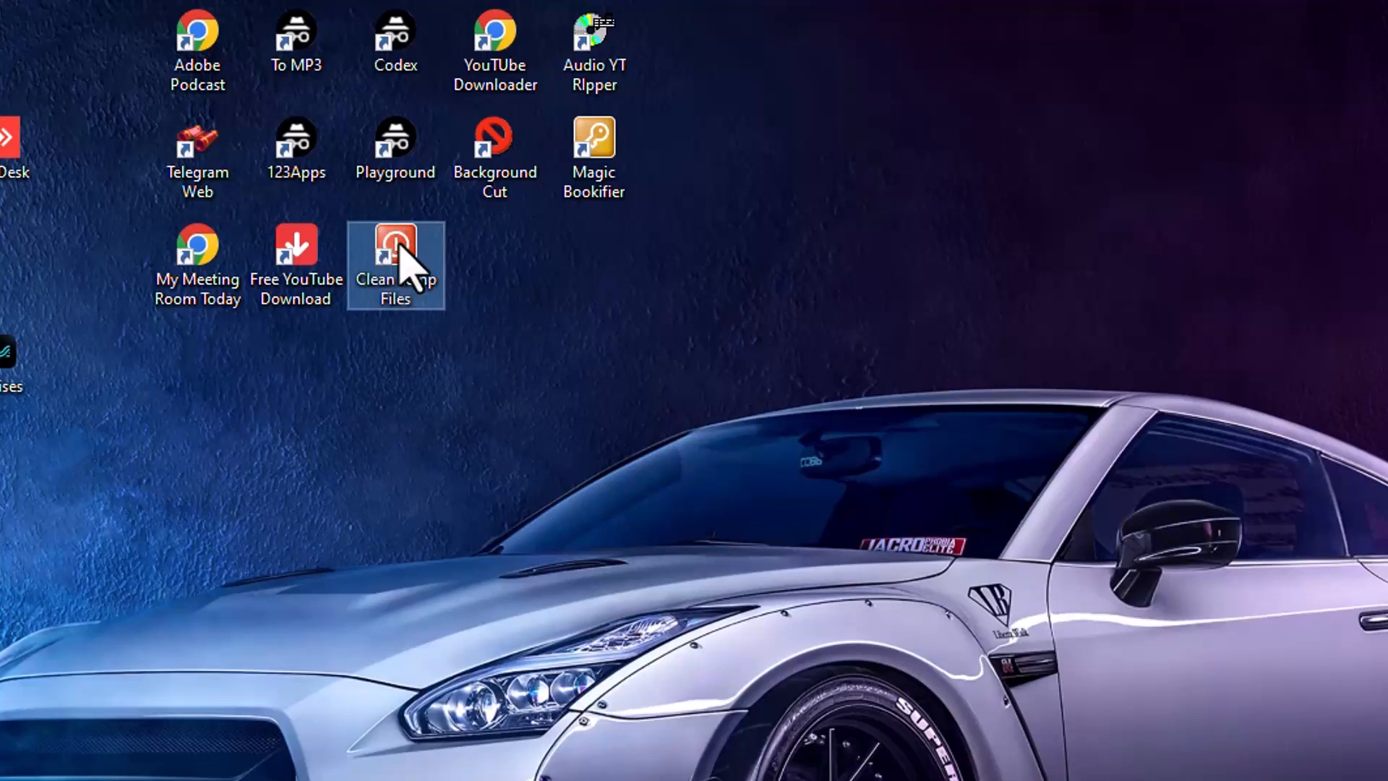
# In the Clean Temp Files shortcut's Advanced properties, tick Run as administrator and apply
pyautogui.rightClick(396, 266)
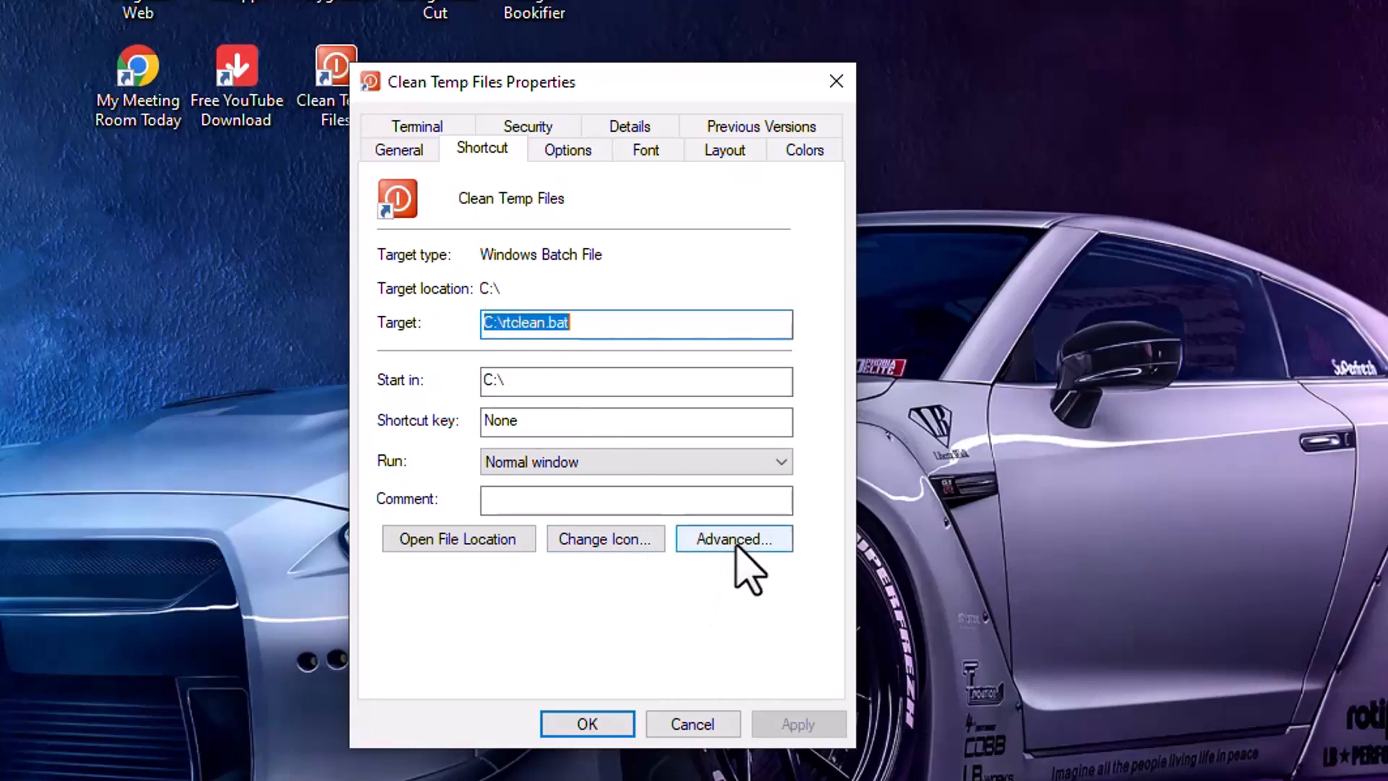
pyautogui.click(606, 538)
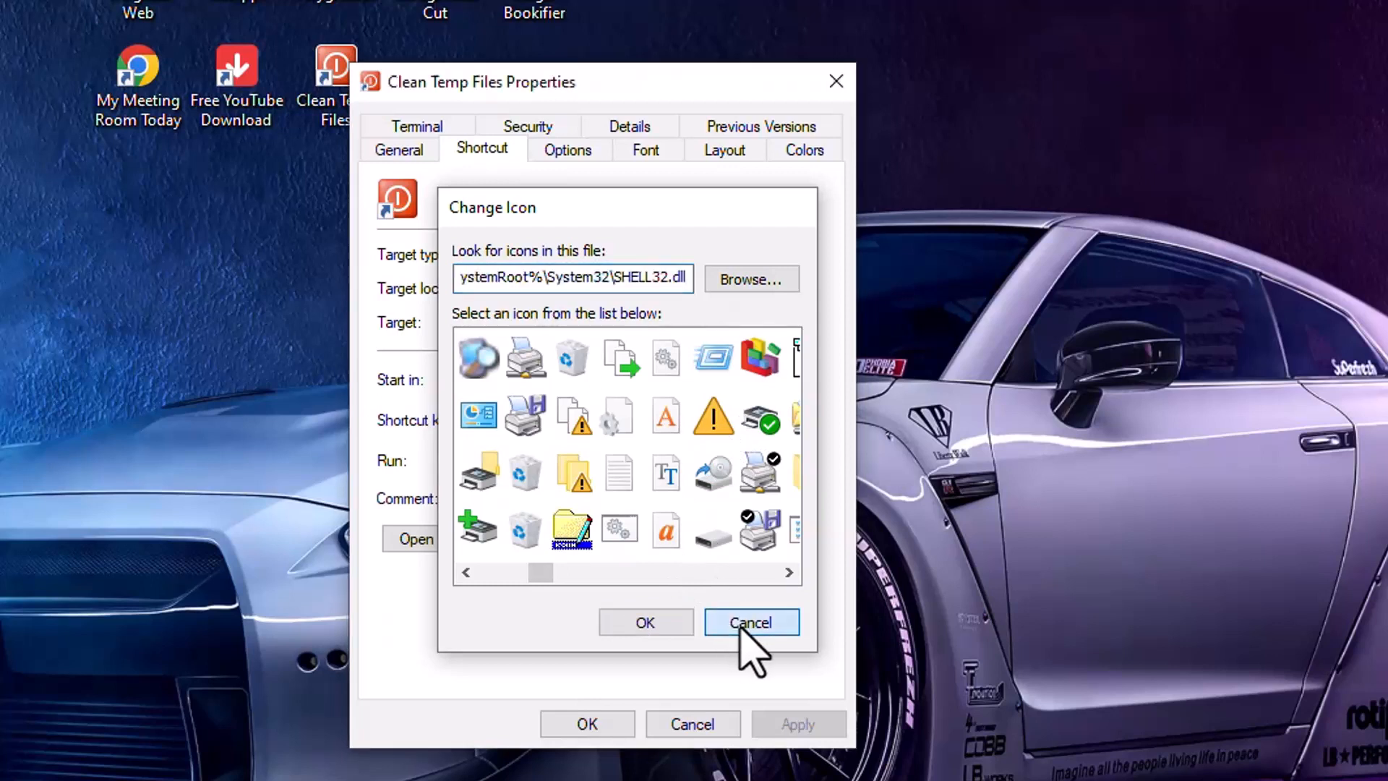
pyautogui.click(749, 621)
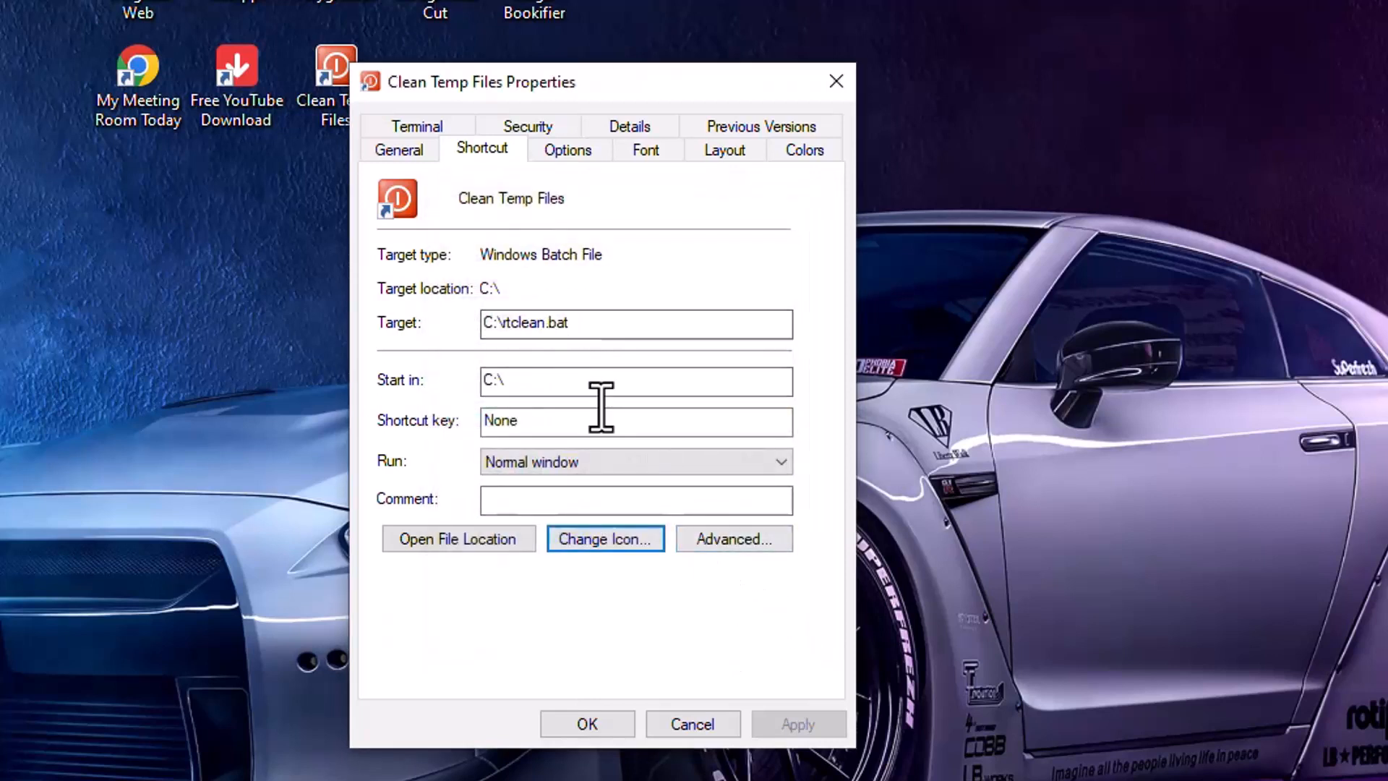
pyautogui.click(733, 538)
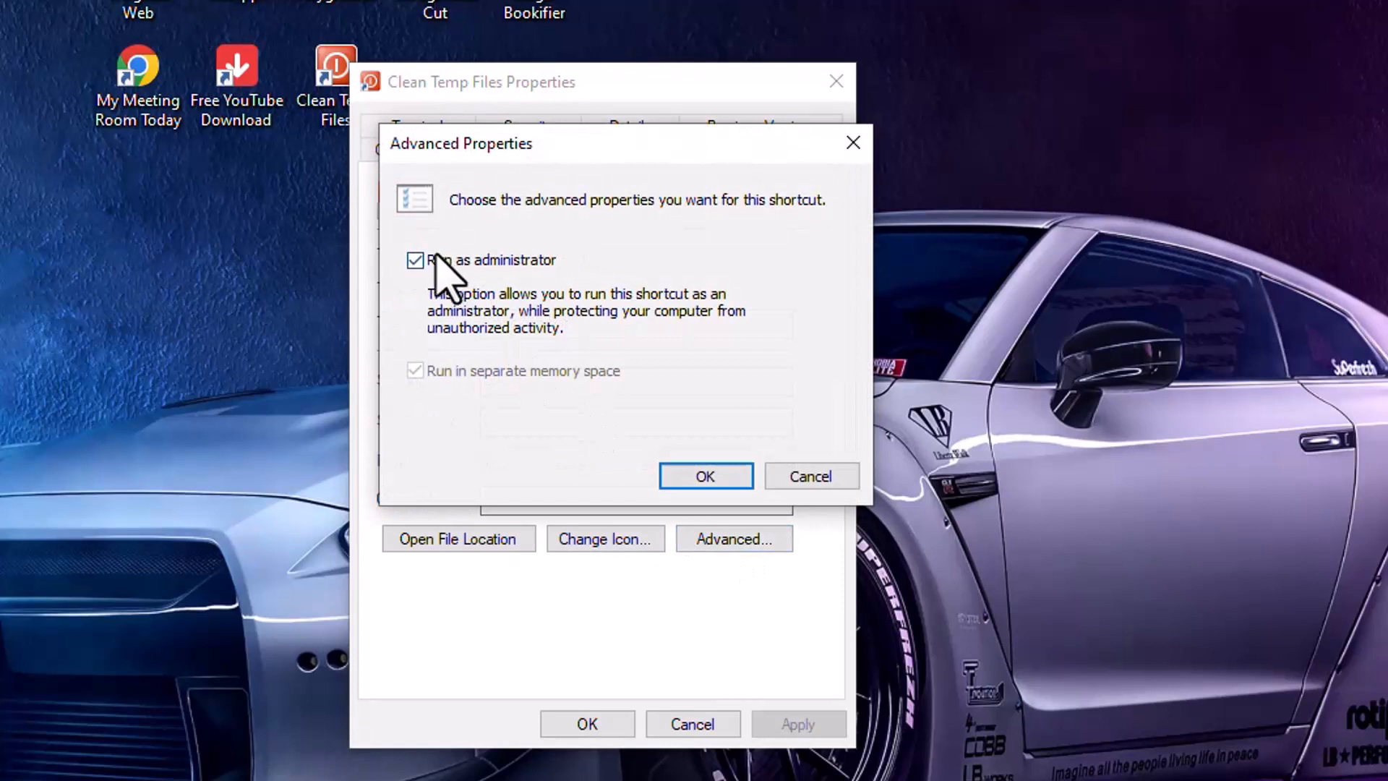
pyautogui.moveTo(513, 345)
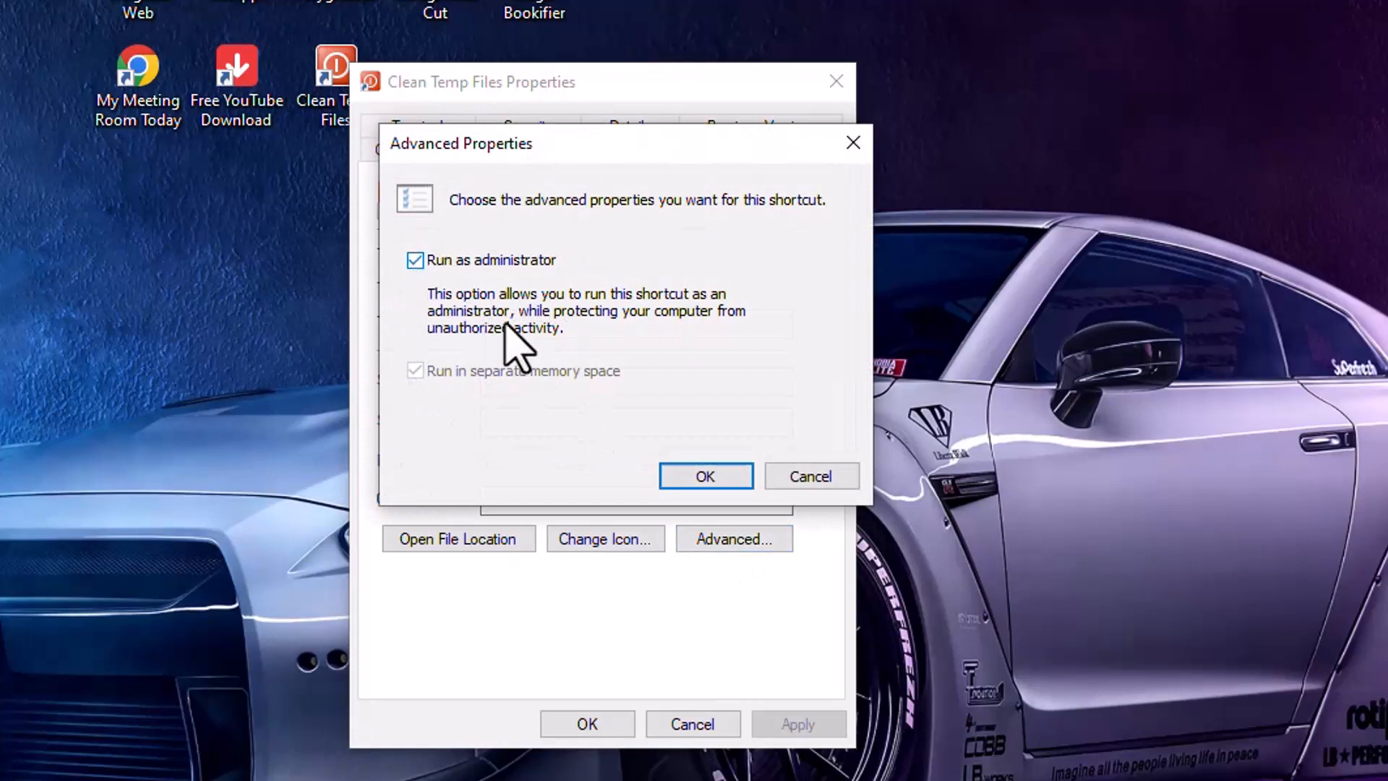
pyautogui.moveTo(333, 83)
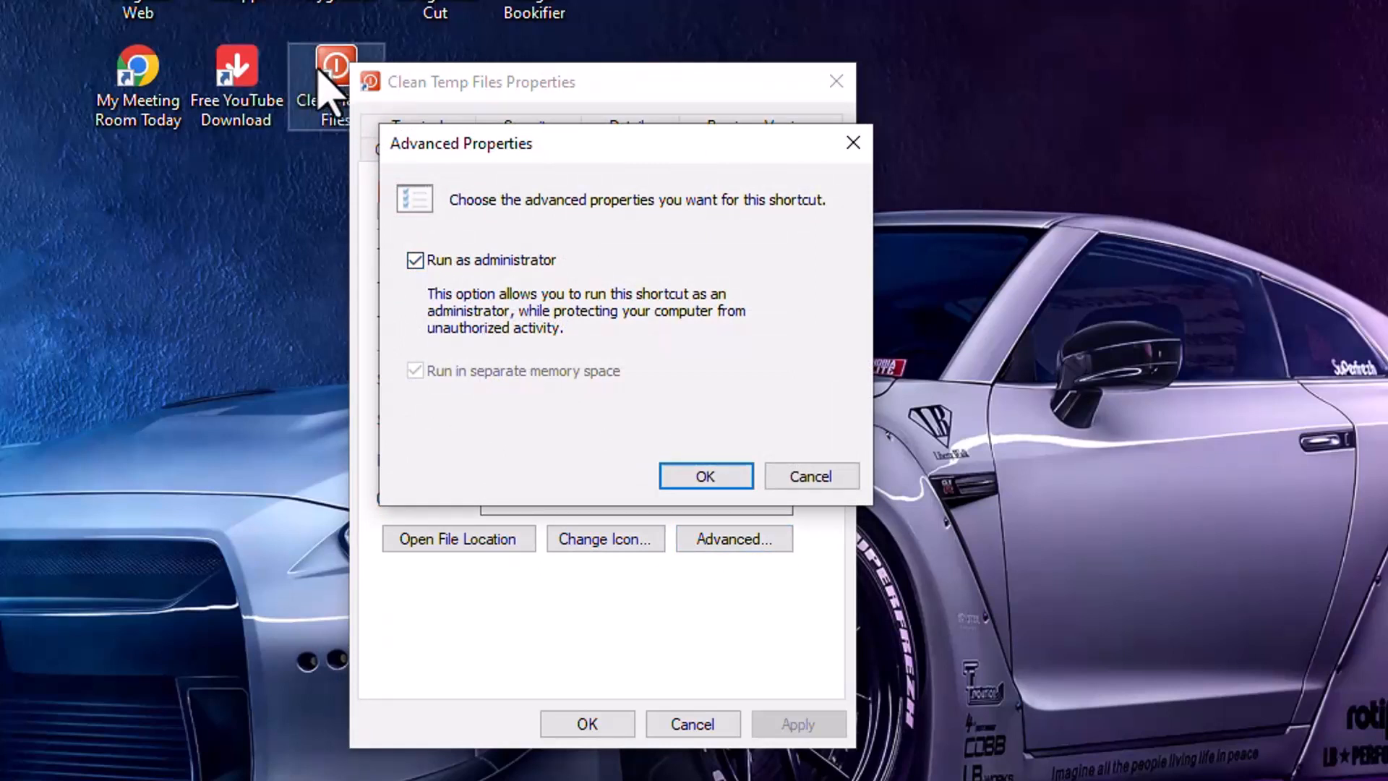
pyautogui.click(704, 475)
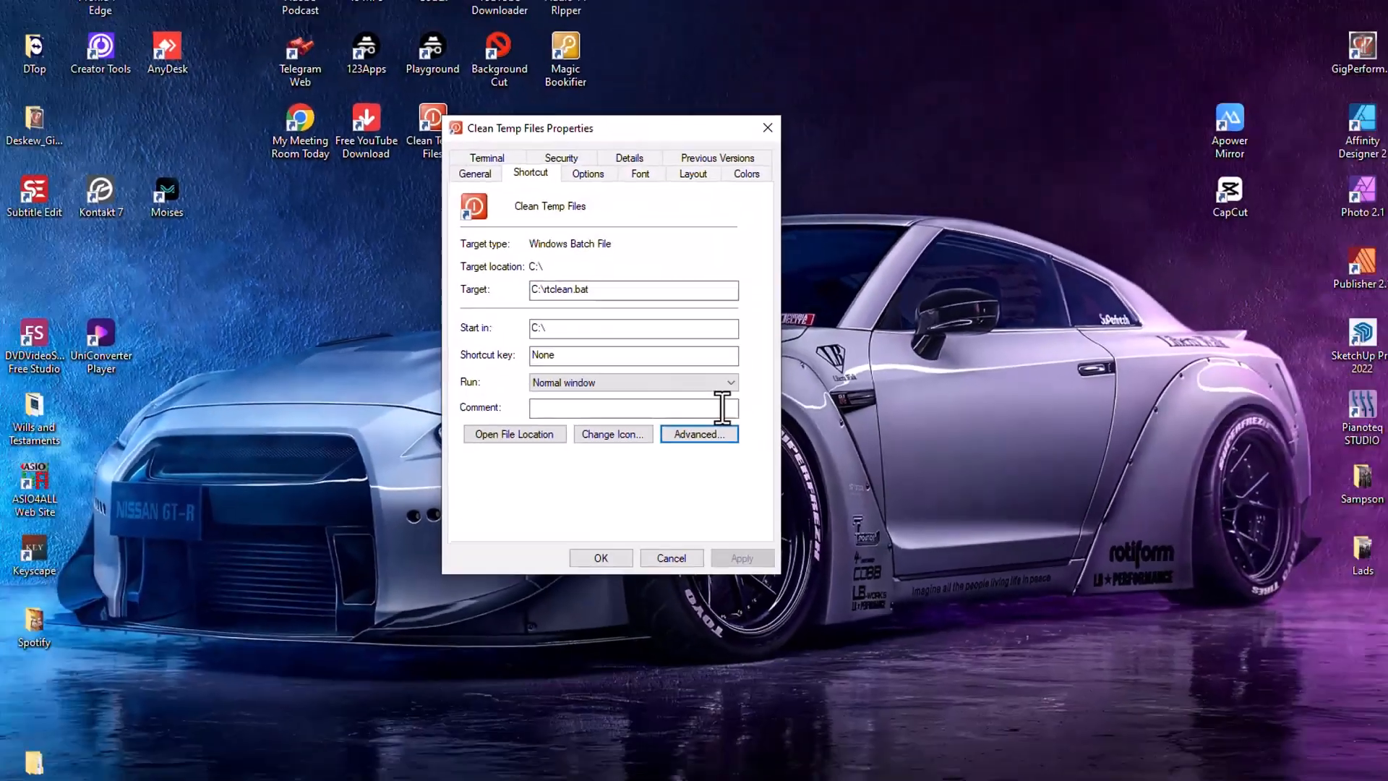
pyautogui.click(670, 558)
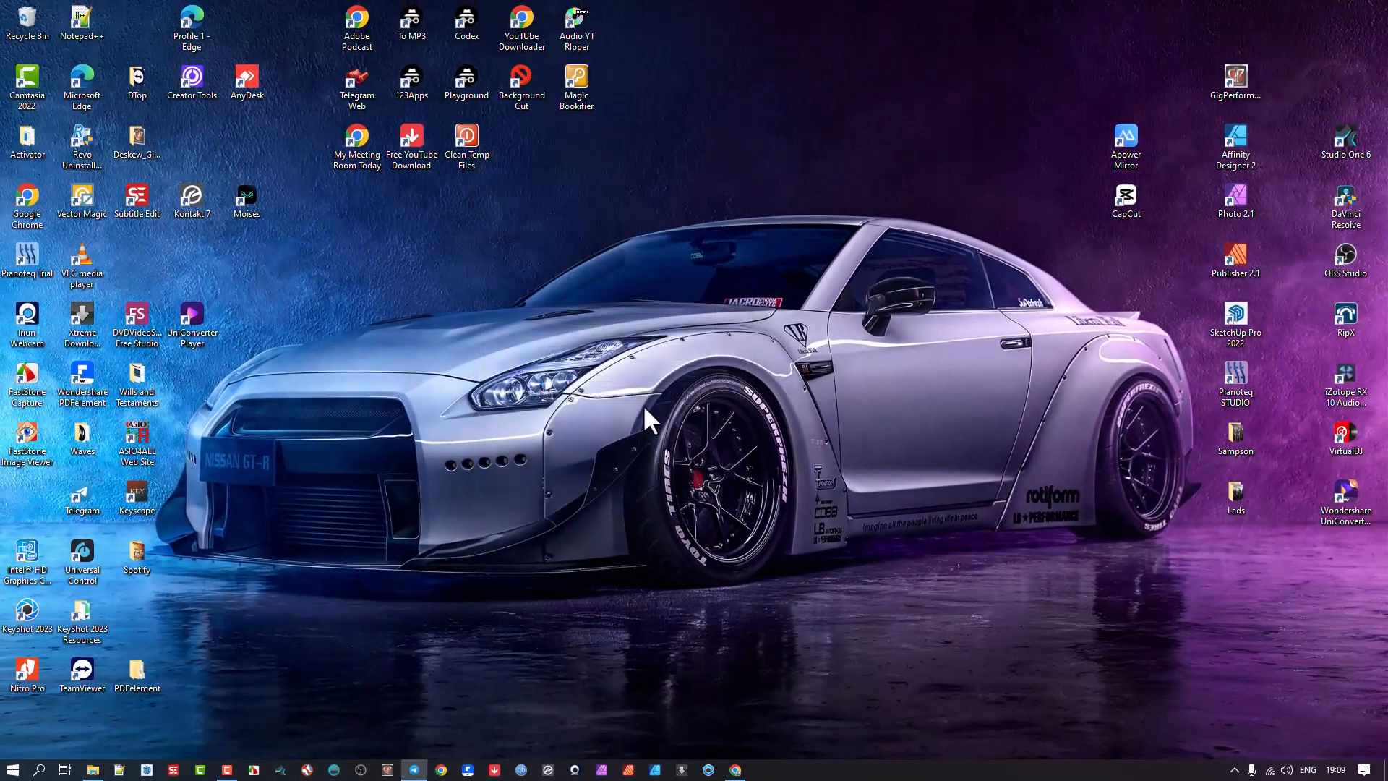
pyautogui.moveTo(517, 222)
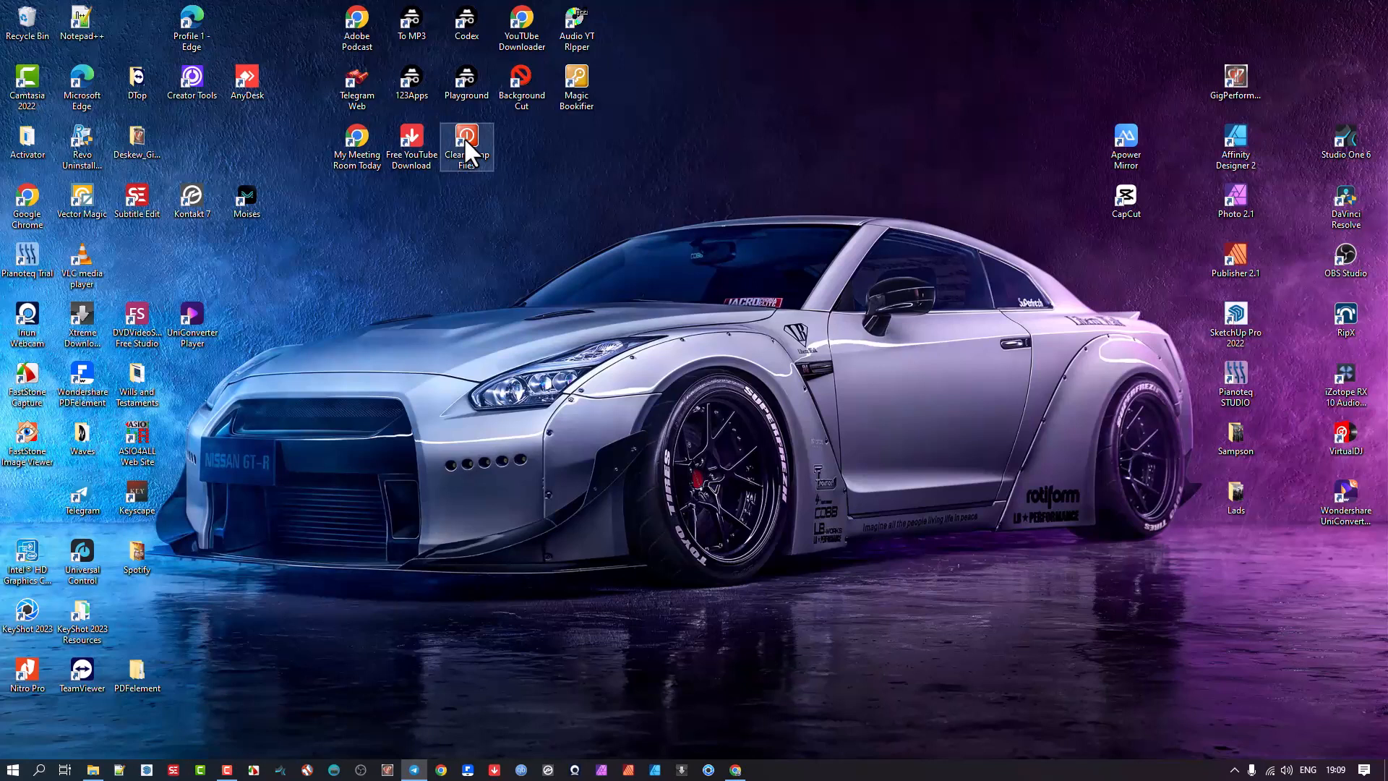
pyautogui.moveTo(472, 158)
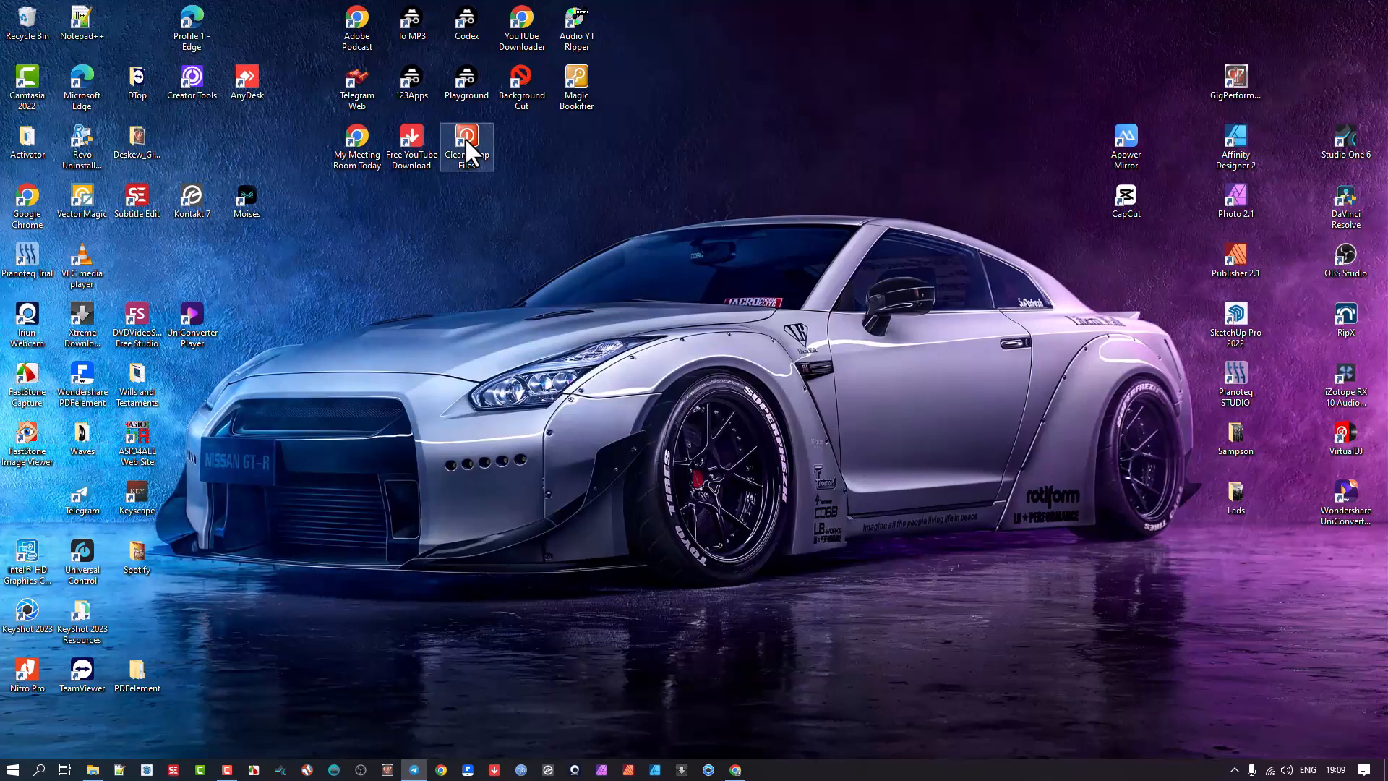
pyautogui.doubleClick(465, 146)
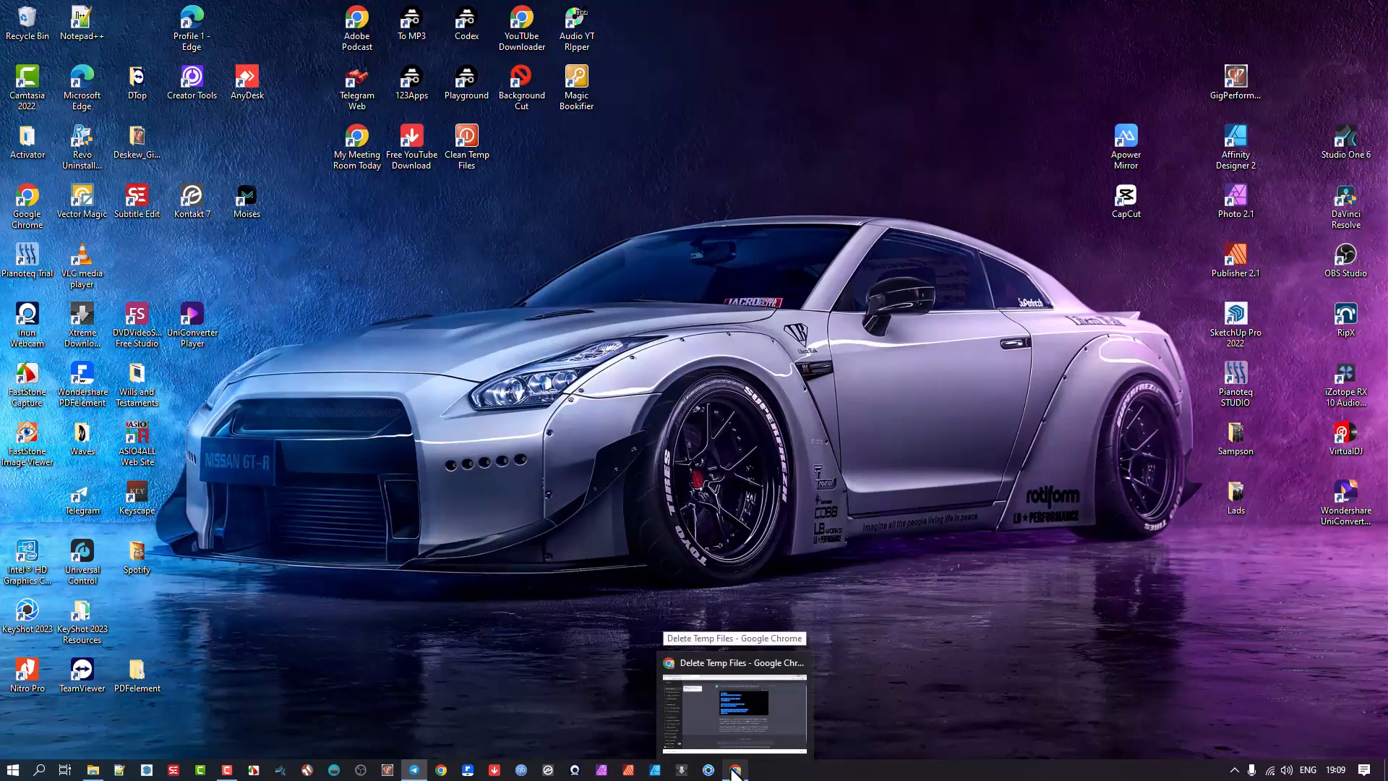
# Restore the Delete Temp Files ChatGPT chat and clear the selection on the code block
pyautogui.click(734, 769)
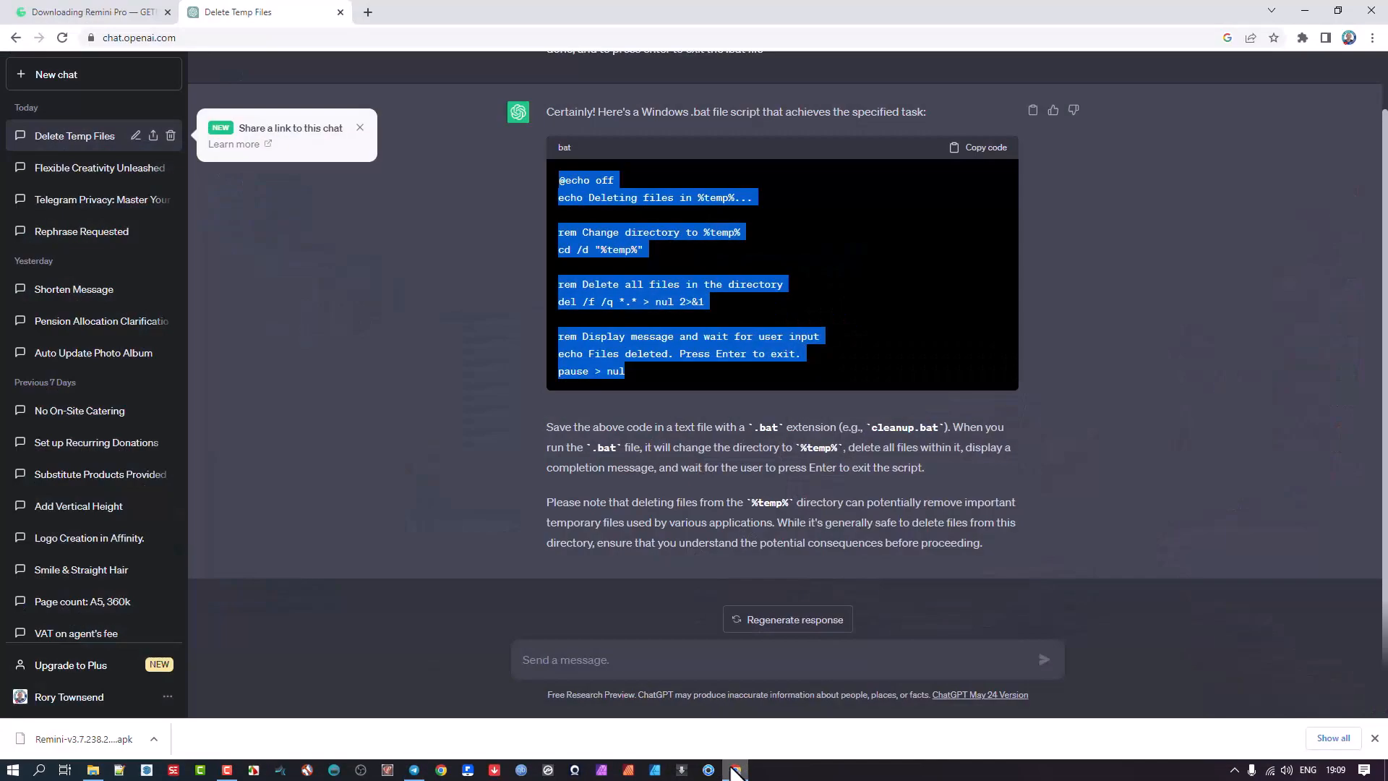
pyautogui.click(616, 232)
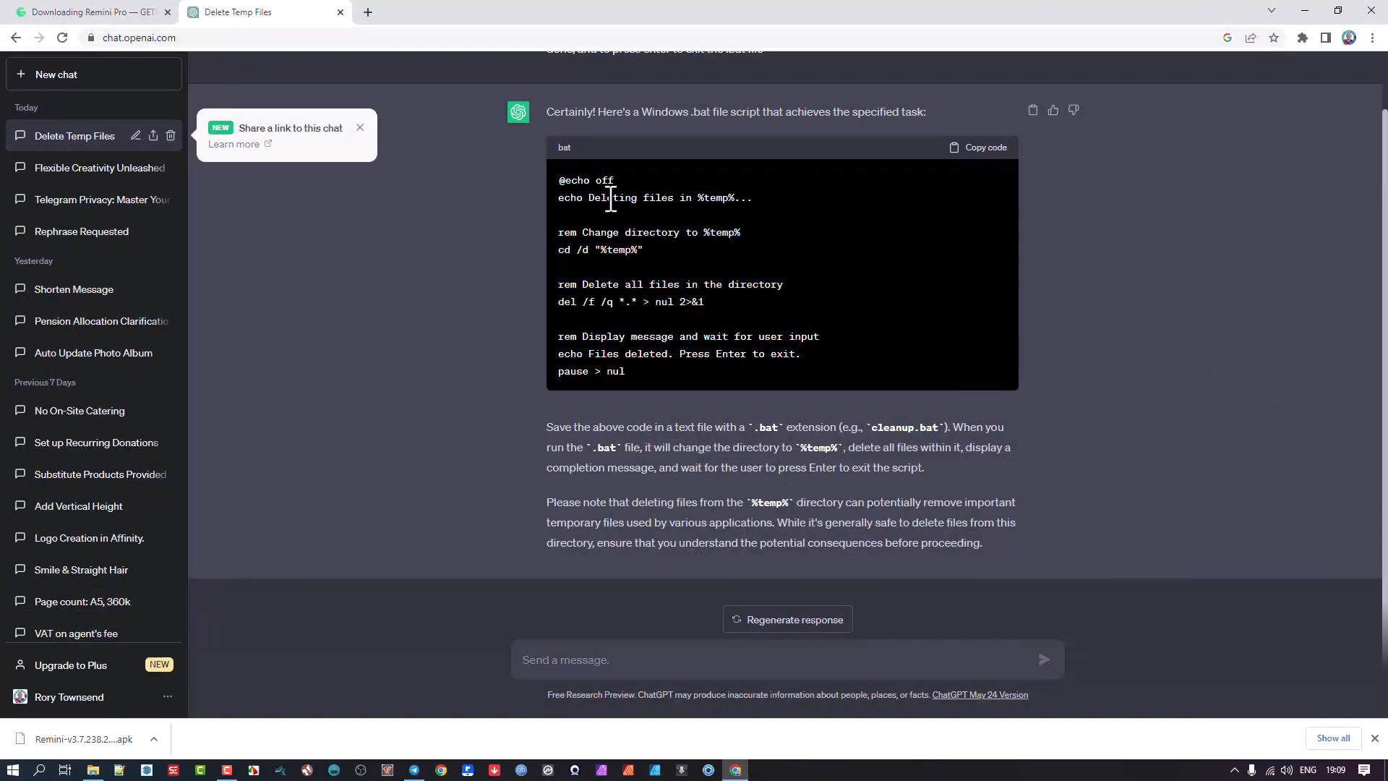
pyautogui.moveTo(696, 239)
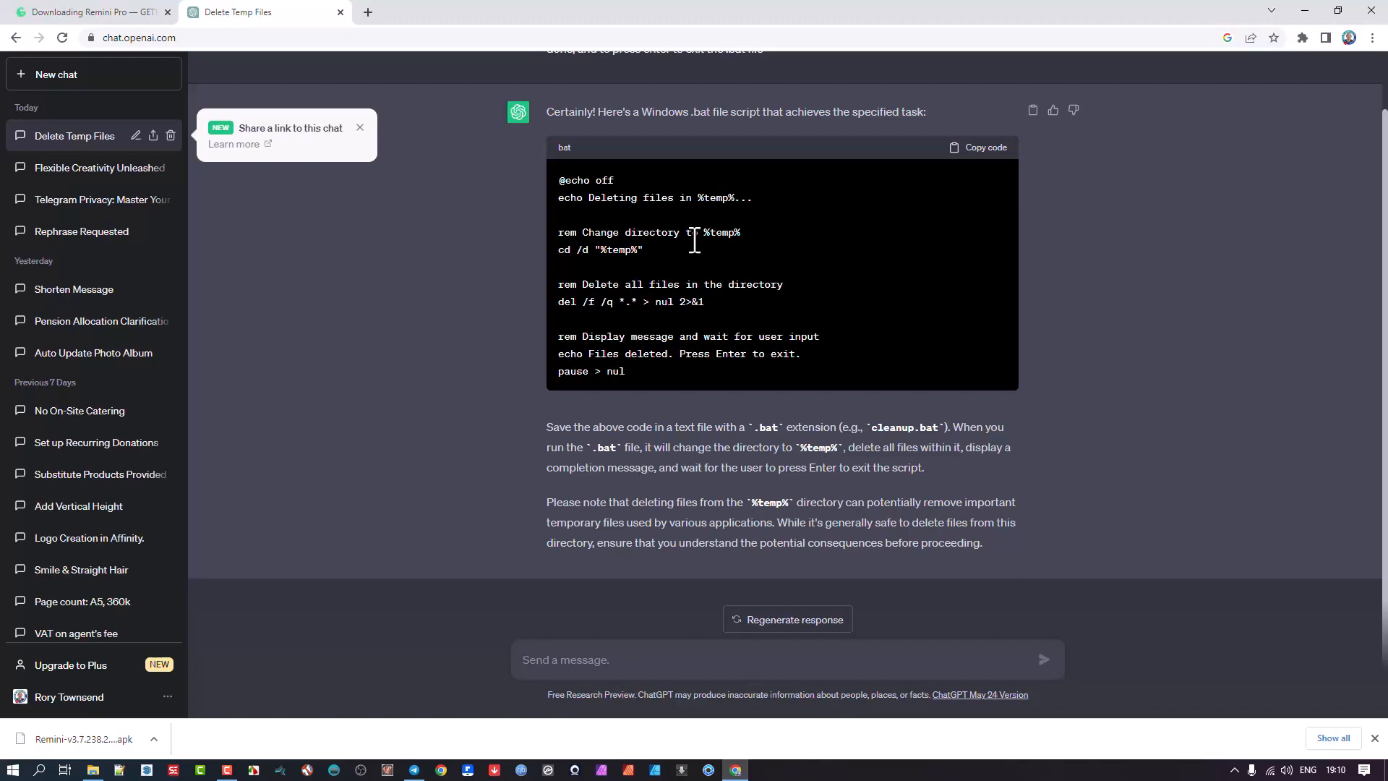
pyautogui.moveTo(752, 337)
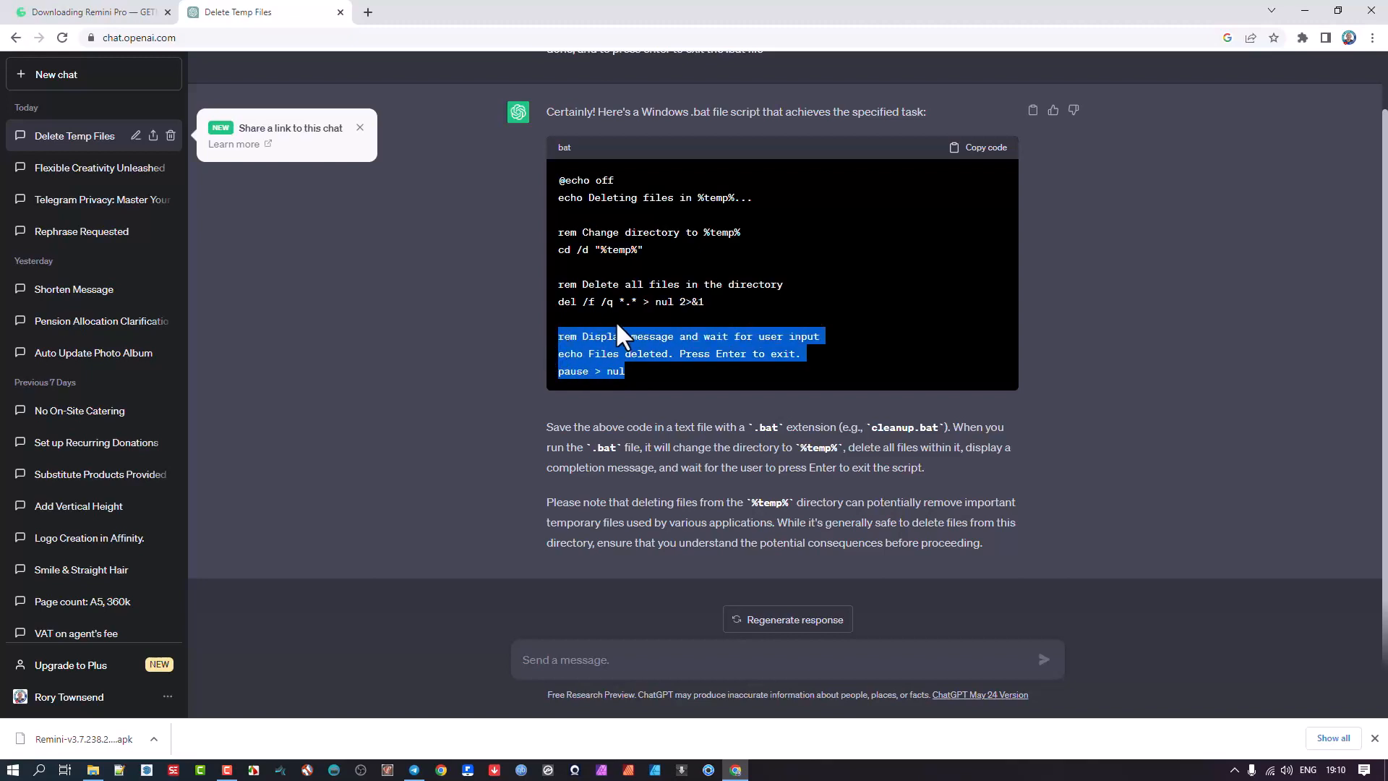
pyautogui.moveTo(802, 502)
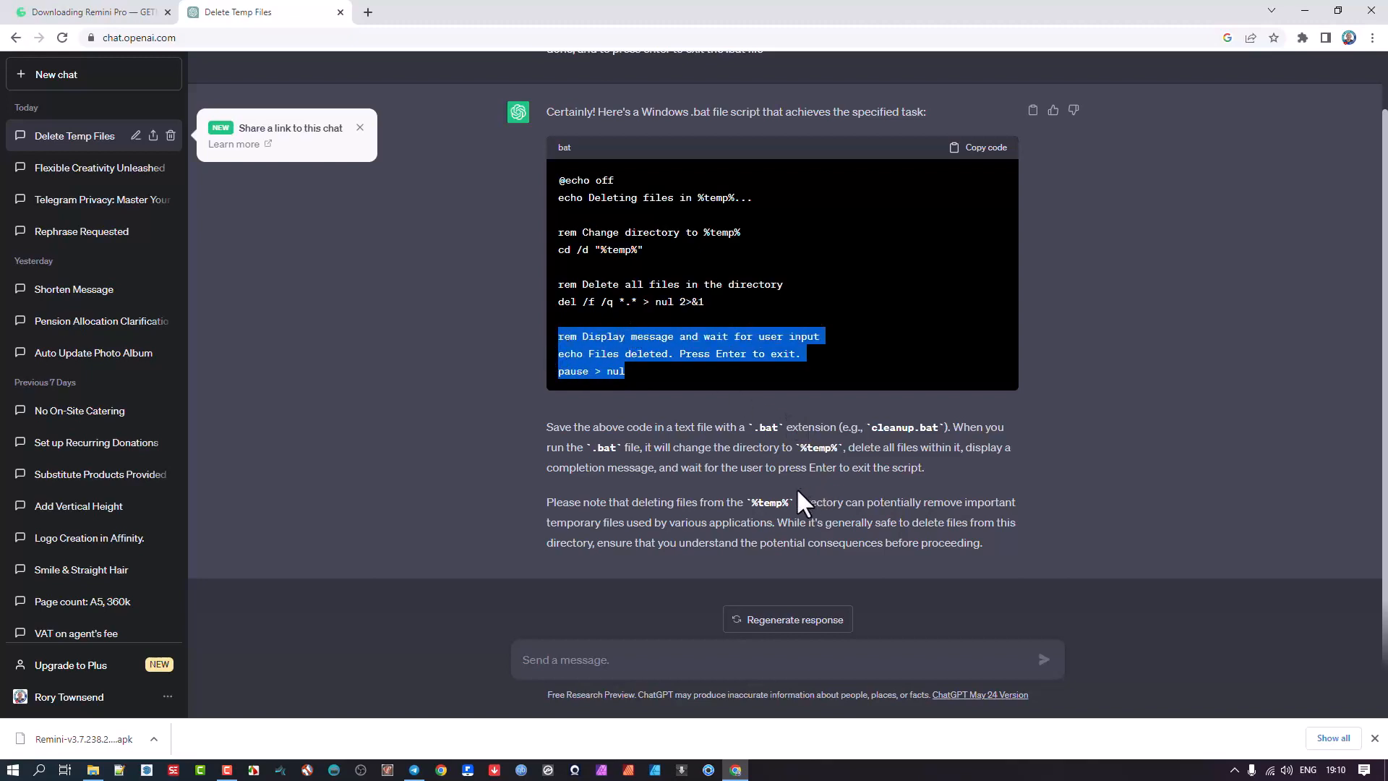